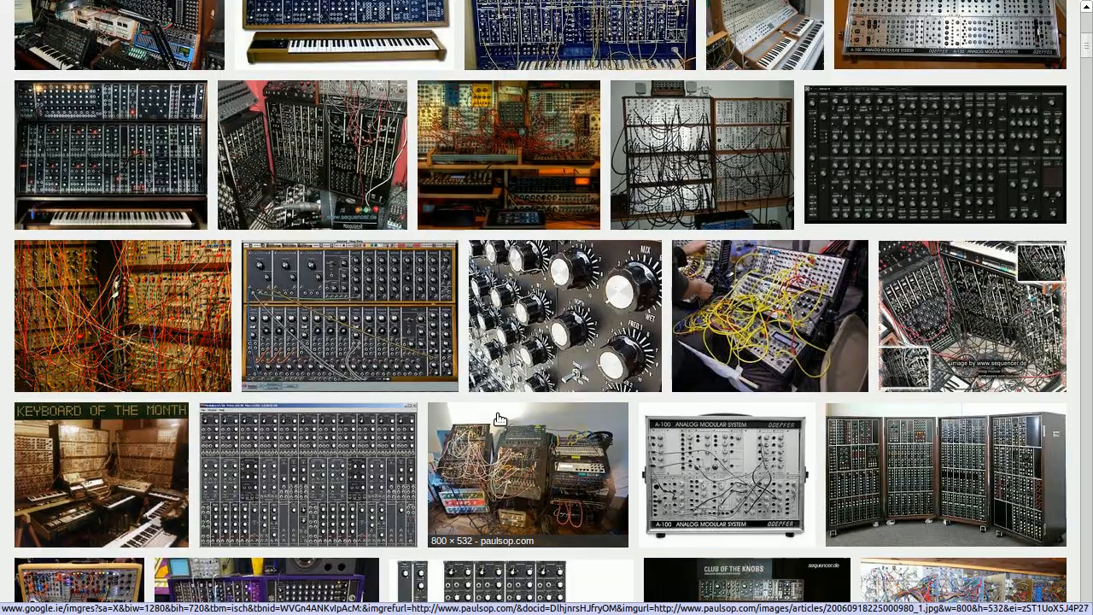
Preview cable-patched modular synth photos in Google Images, then bring up the Ingen window
click(768, 315)
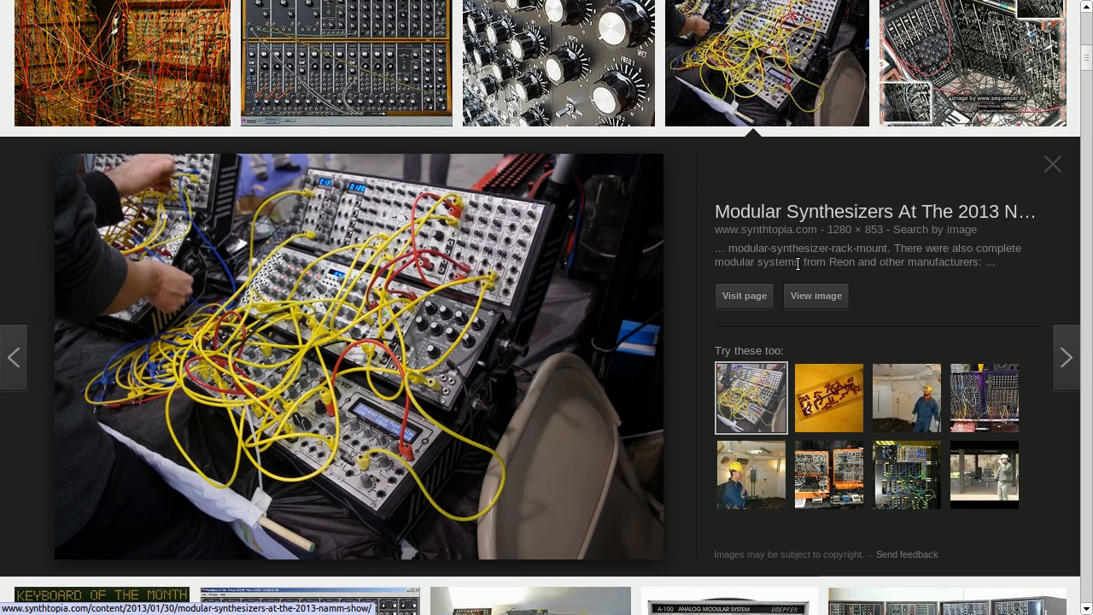
mouse_move(797, 264)
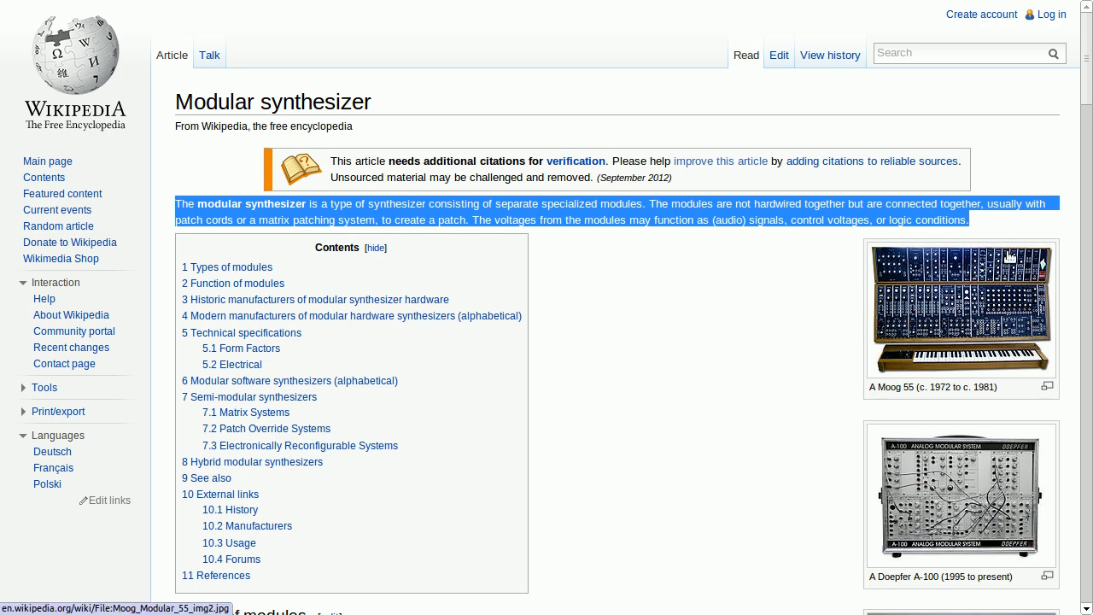
mouse_move(687, 273)
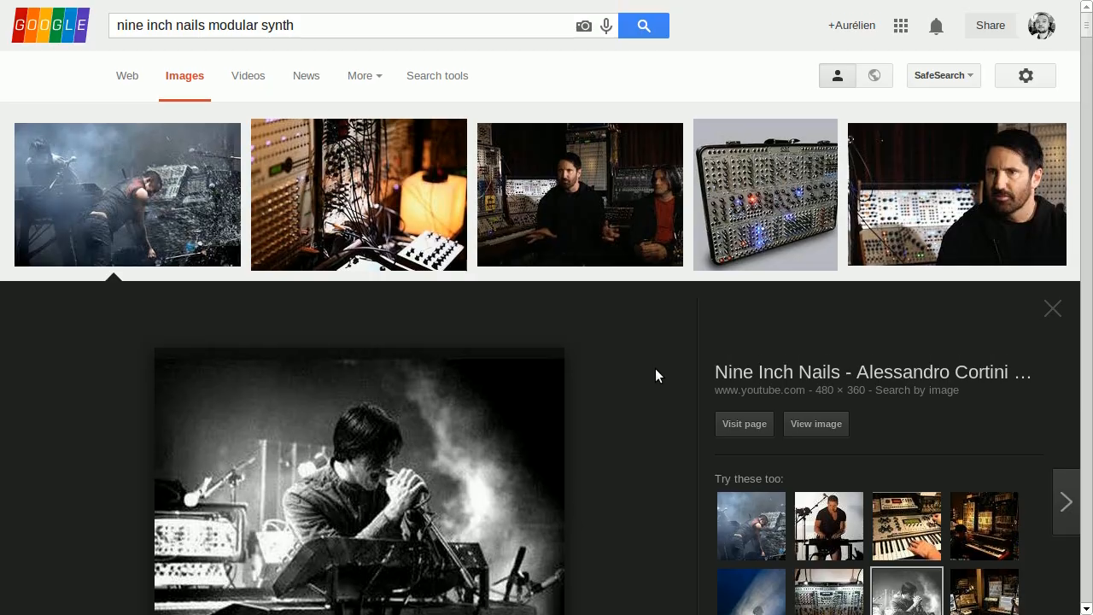
click(765, 194)
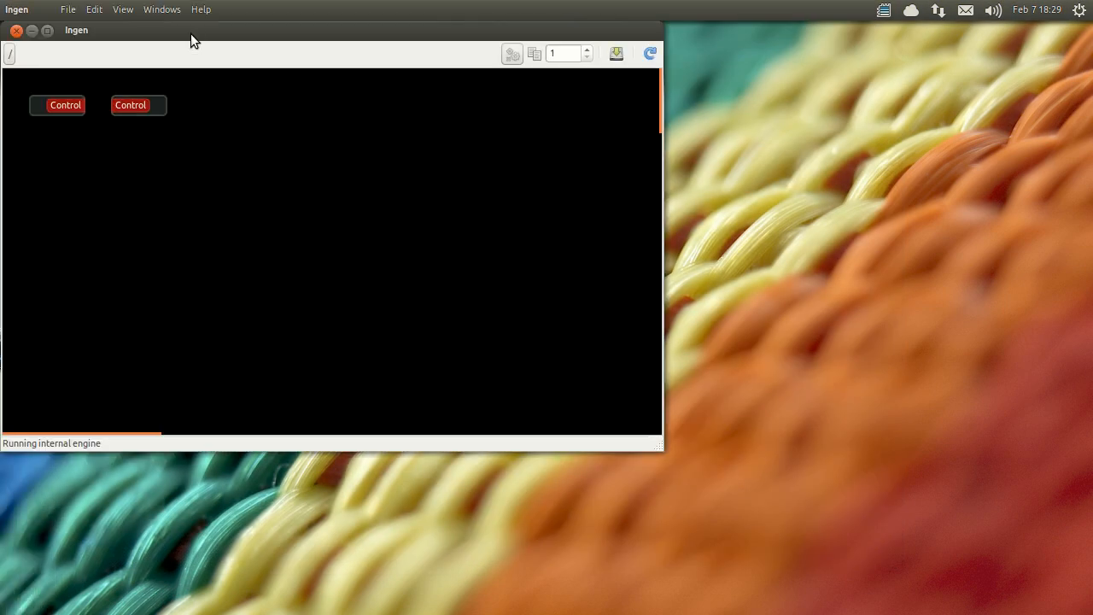
Maximize Ingen and add the Fast Lookahead limiter found by searching 'limiter'
click(47, 30)
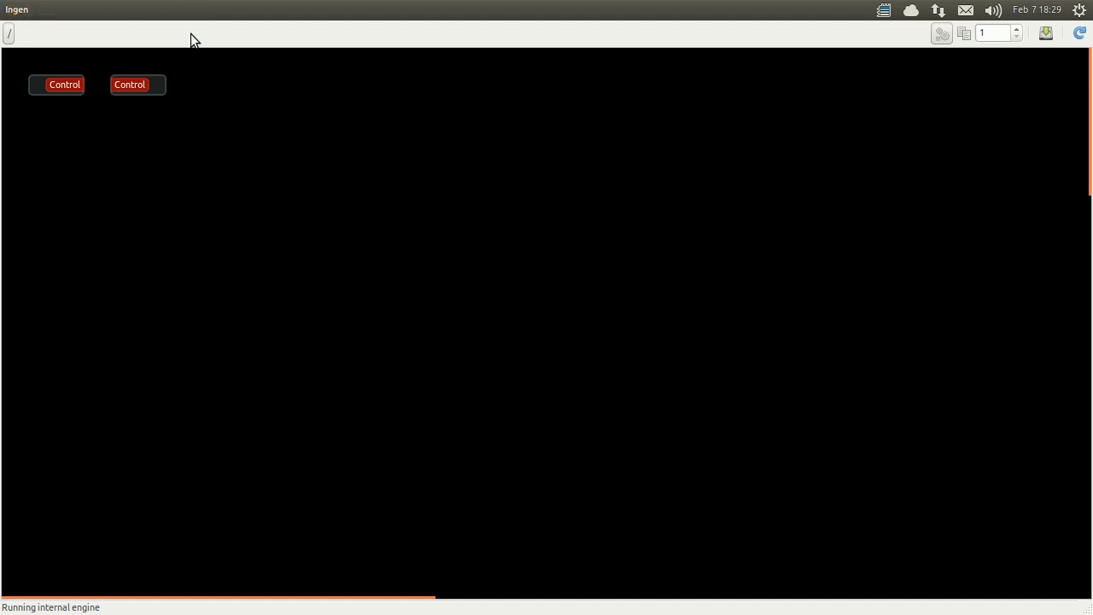
mouse_move(461, 236)
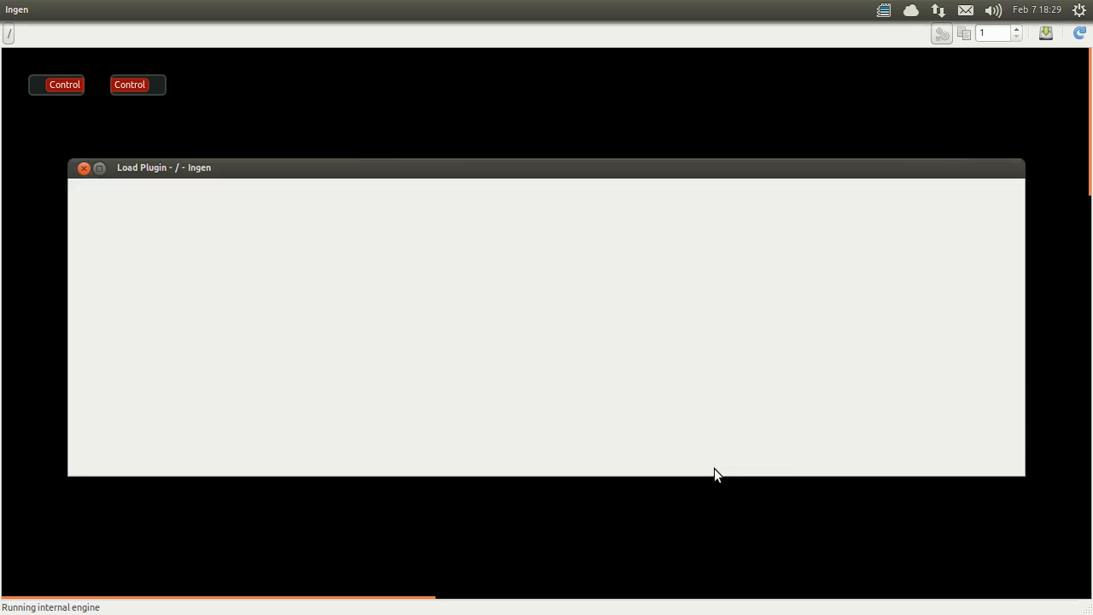
text(limiter)
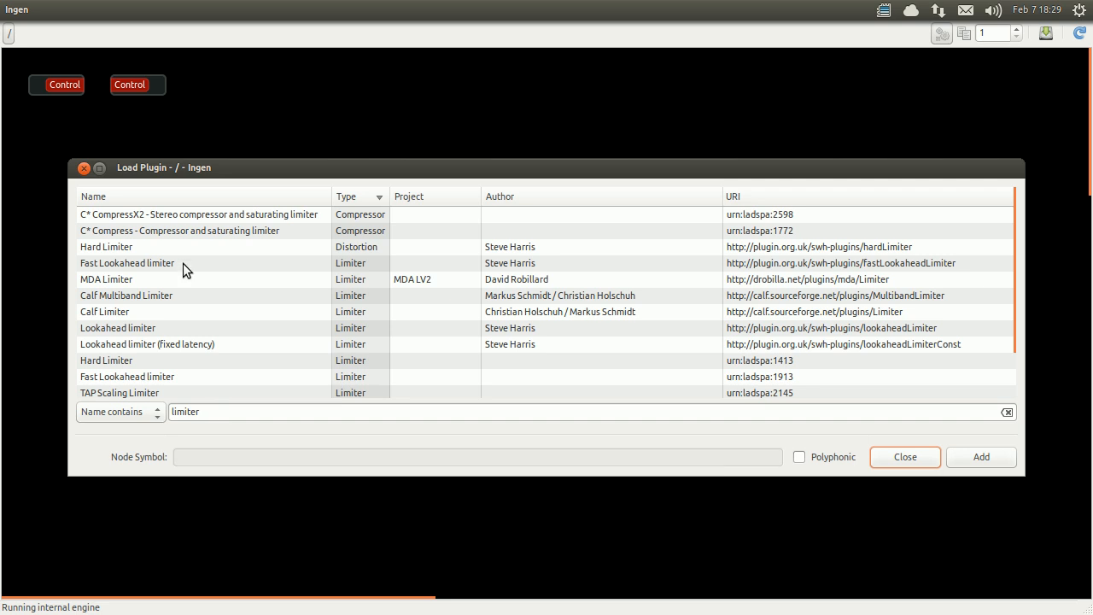
click(126, 263)
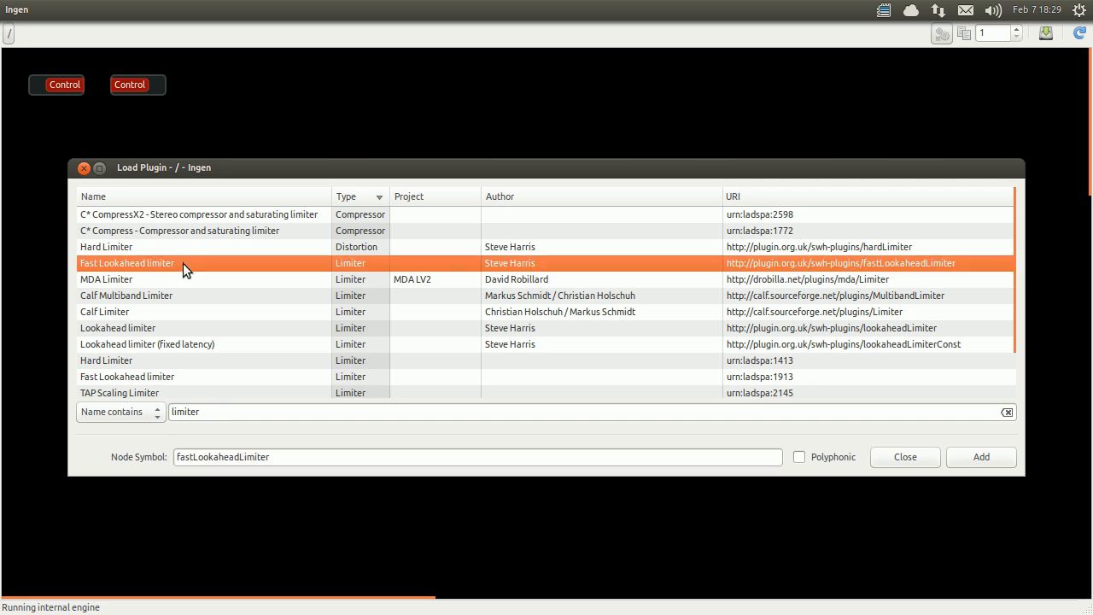
click(981, 456)
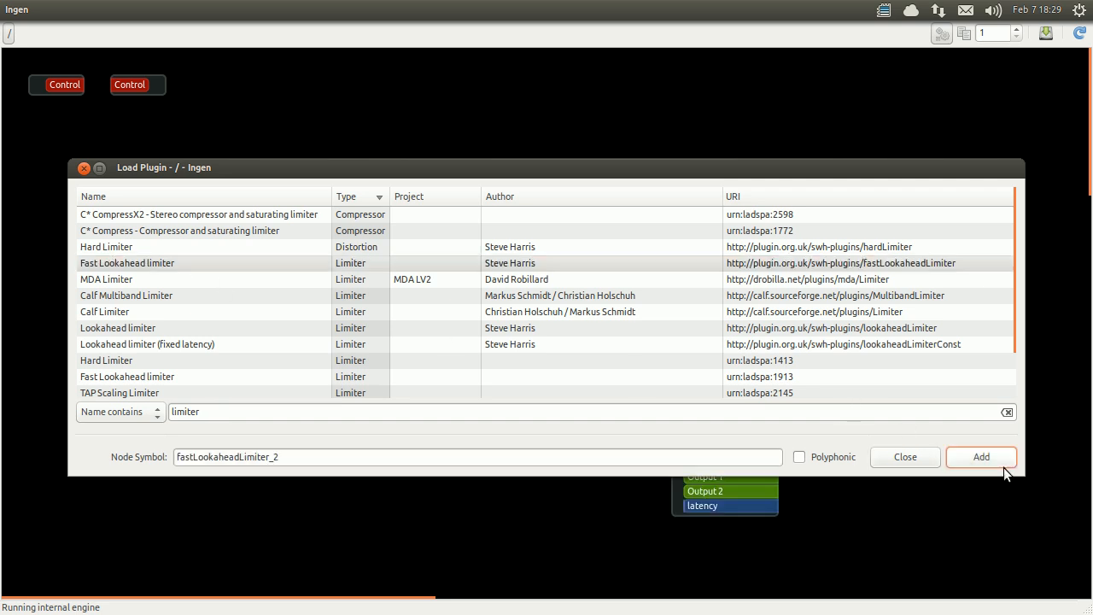
click(981, 456)
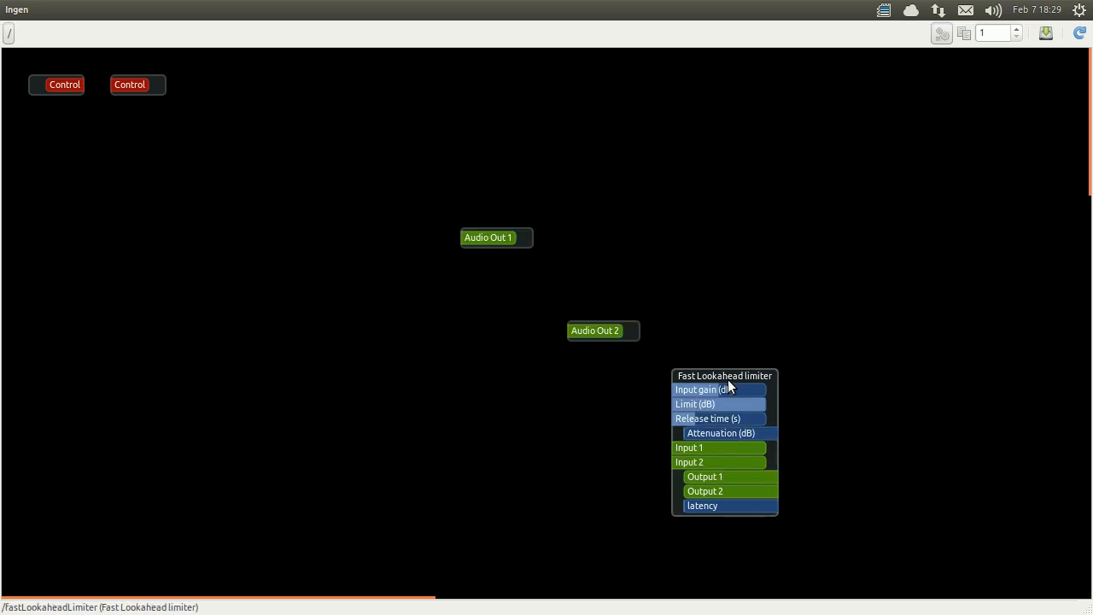
Move the limiter node to the upper left and raise its input gain toward 0 dB
drag(724, 376, 299, 162)
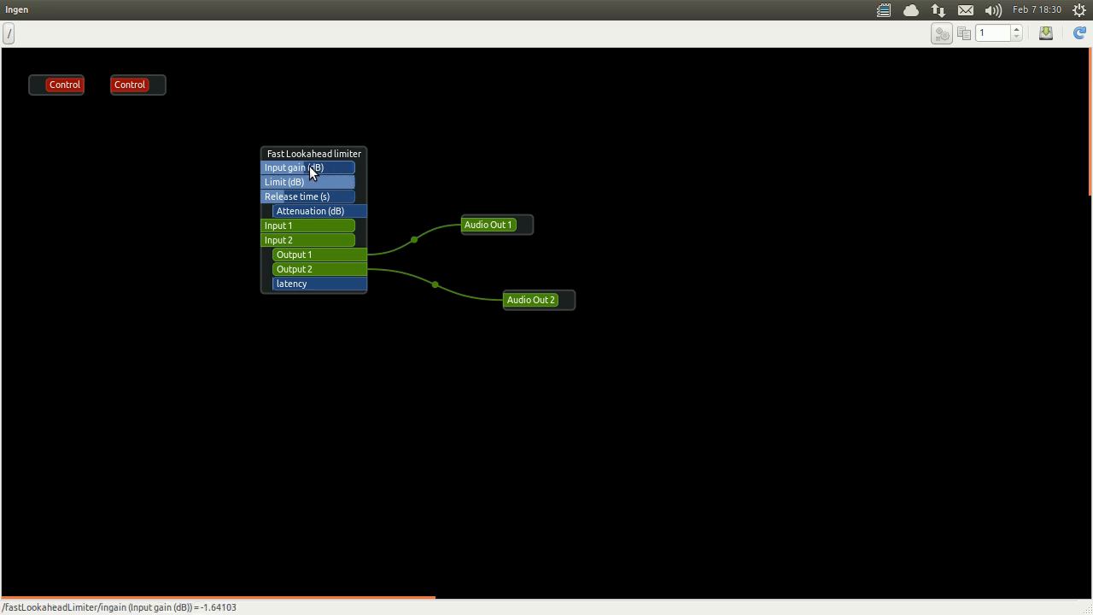
drag(312, 167, 329, 167)
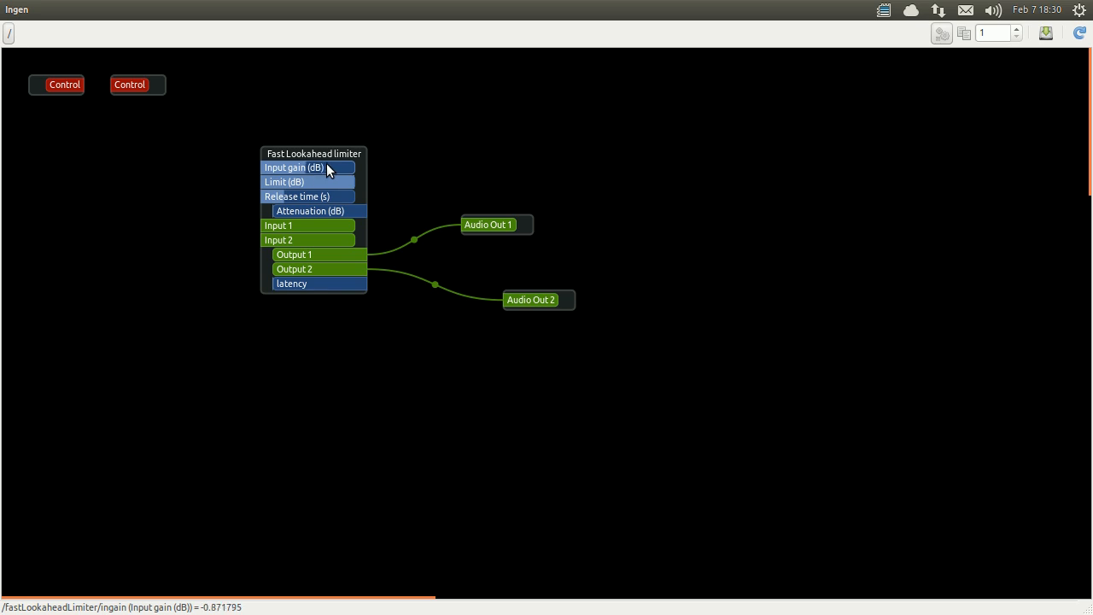
mouse_move(340, 182)
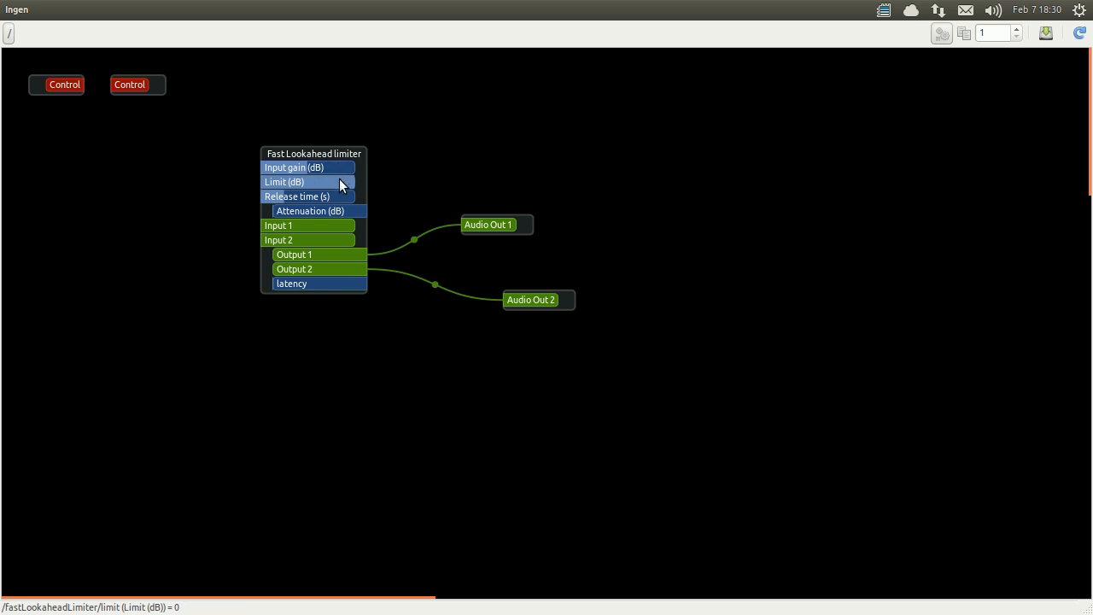
Add an internal Note module from the canvas menu, left of the limiter
right_click(710, 152)
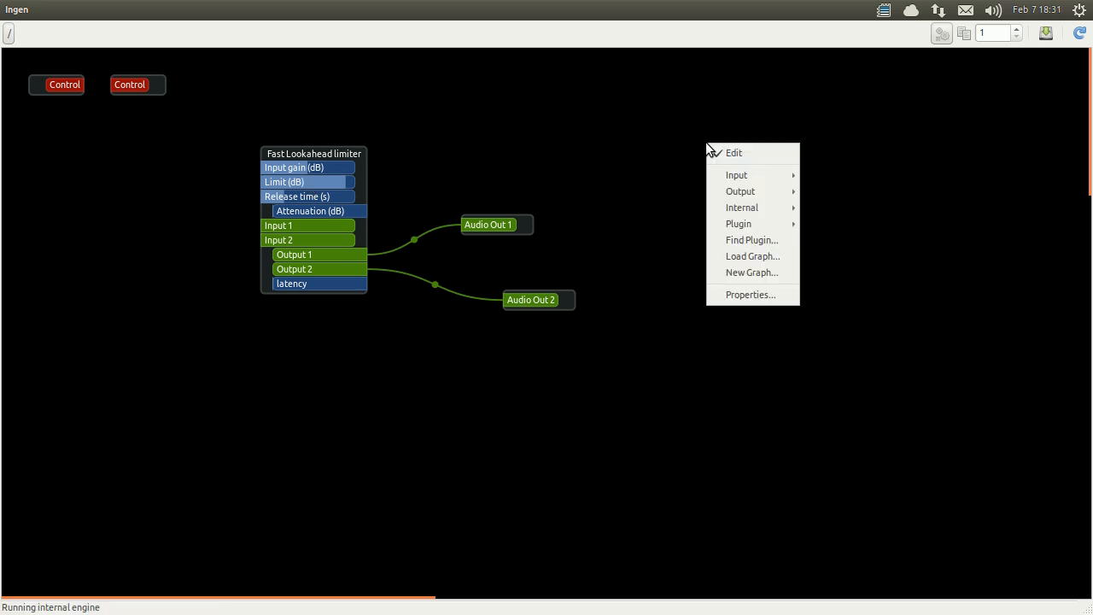
mouse_move(741, 208)
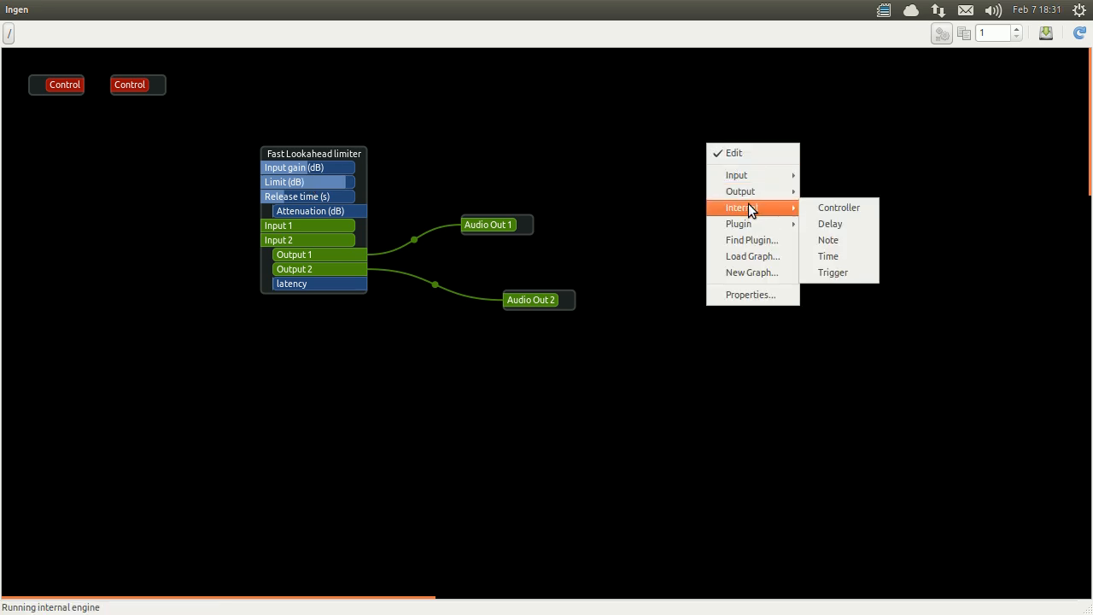
mouse_move(828, 240)
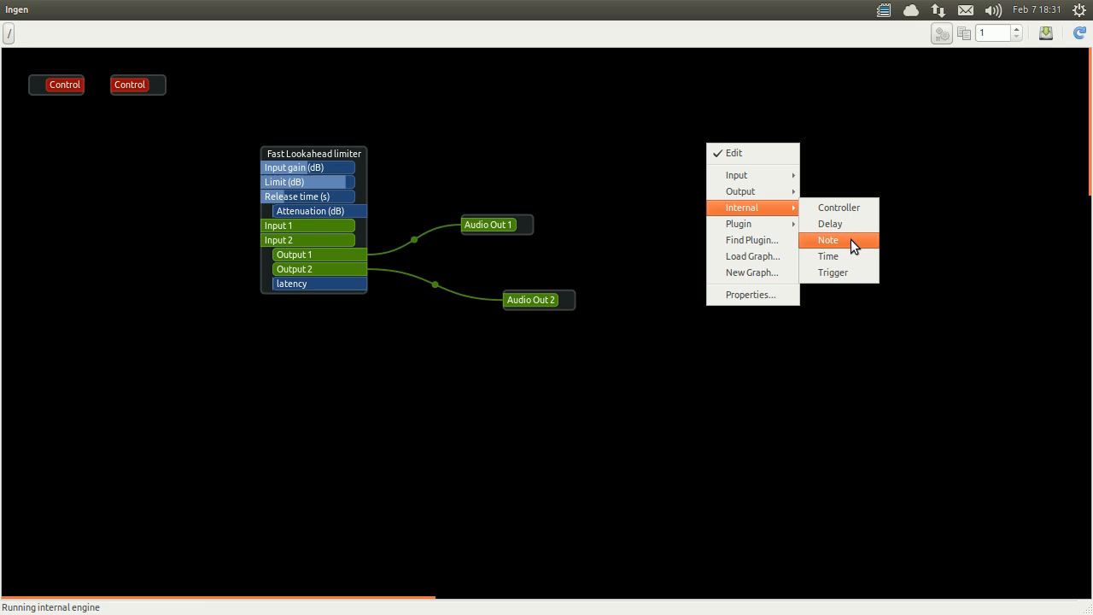
click(827, 240)
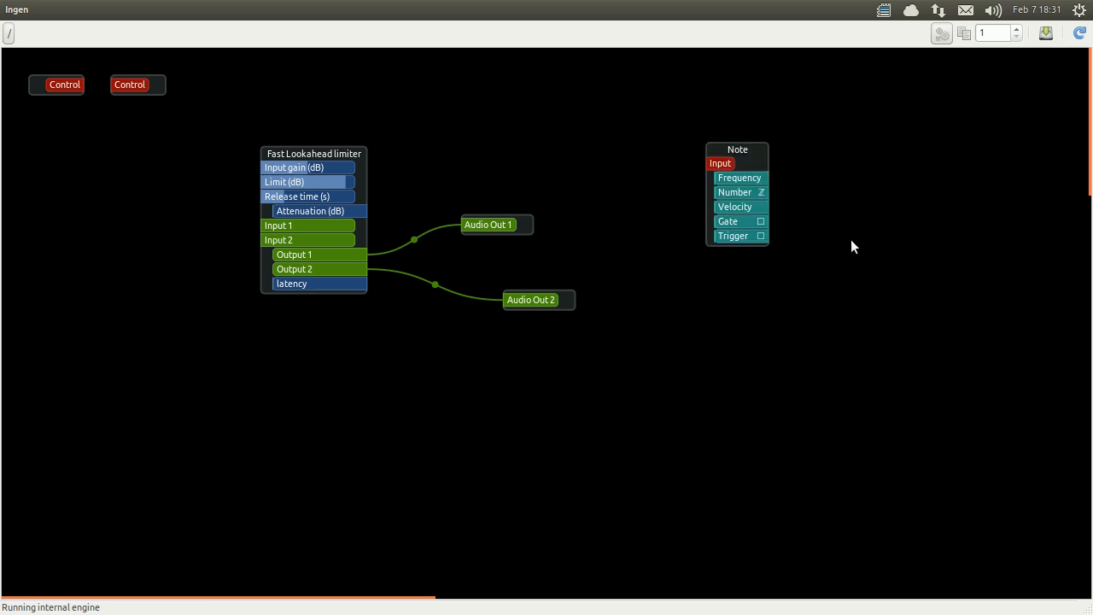
click(737, 156)
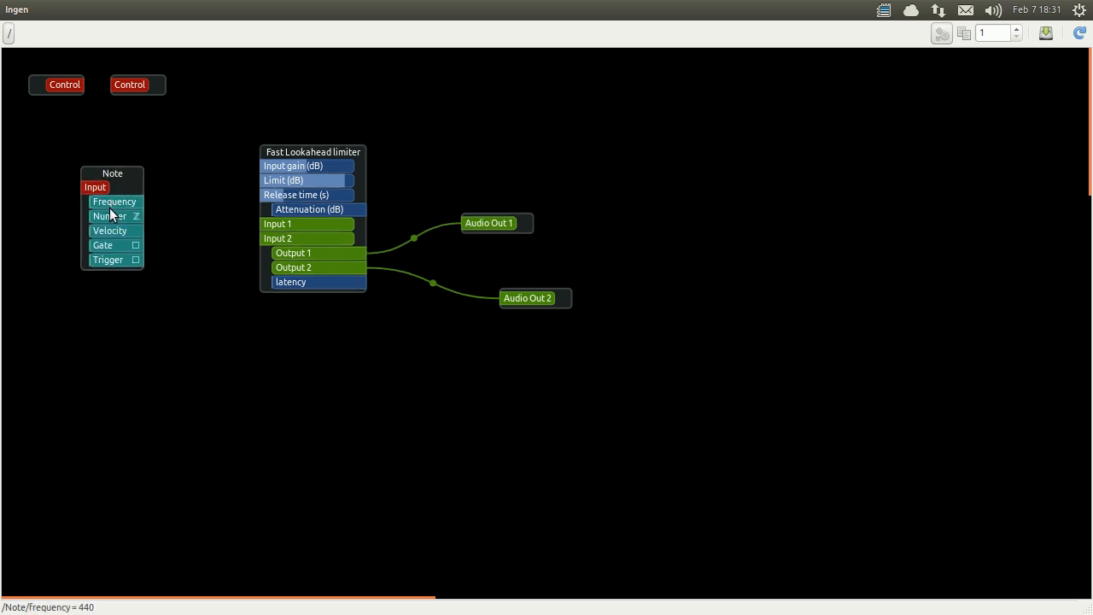
mouse_move(167, 312)
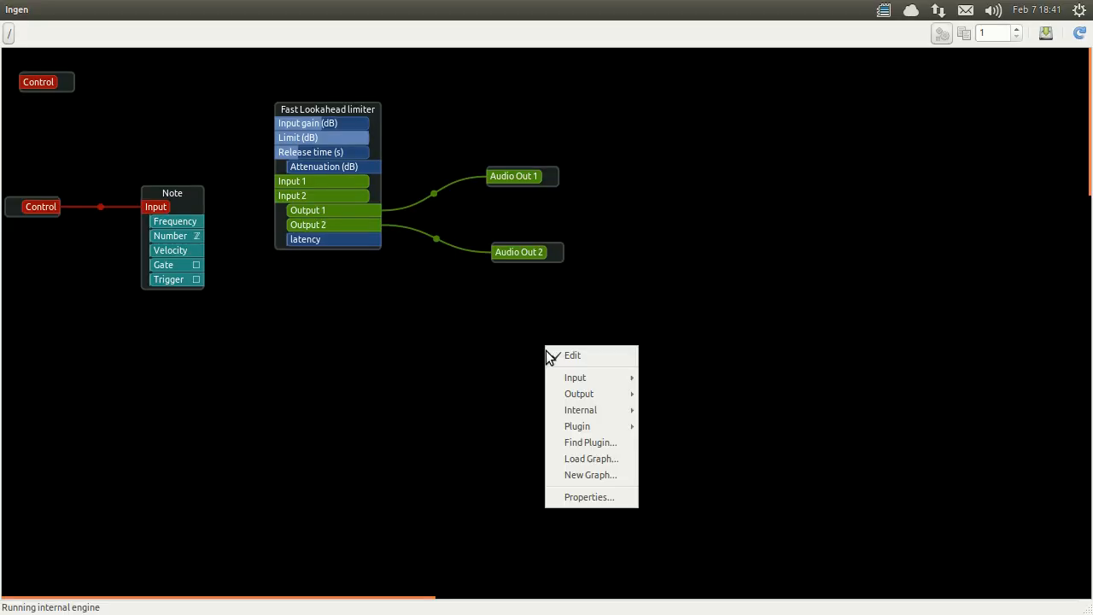
Add the Hz to VC converter via an 'hz' search and feed it Note's Frequency
click(590, 441)
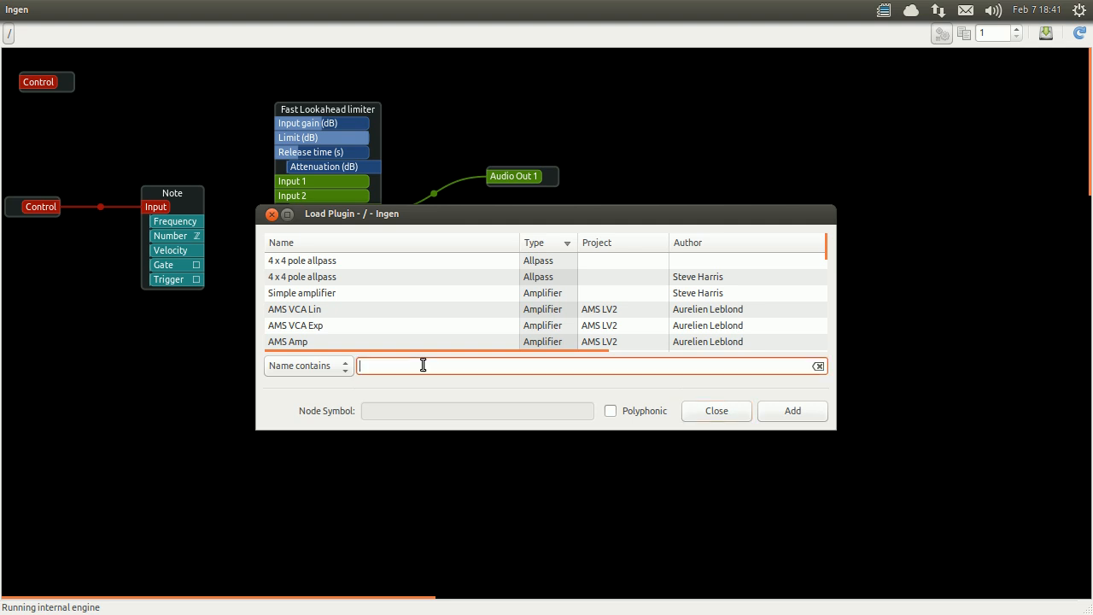
text(hz)
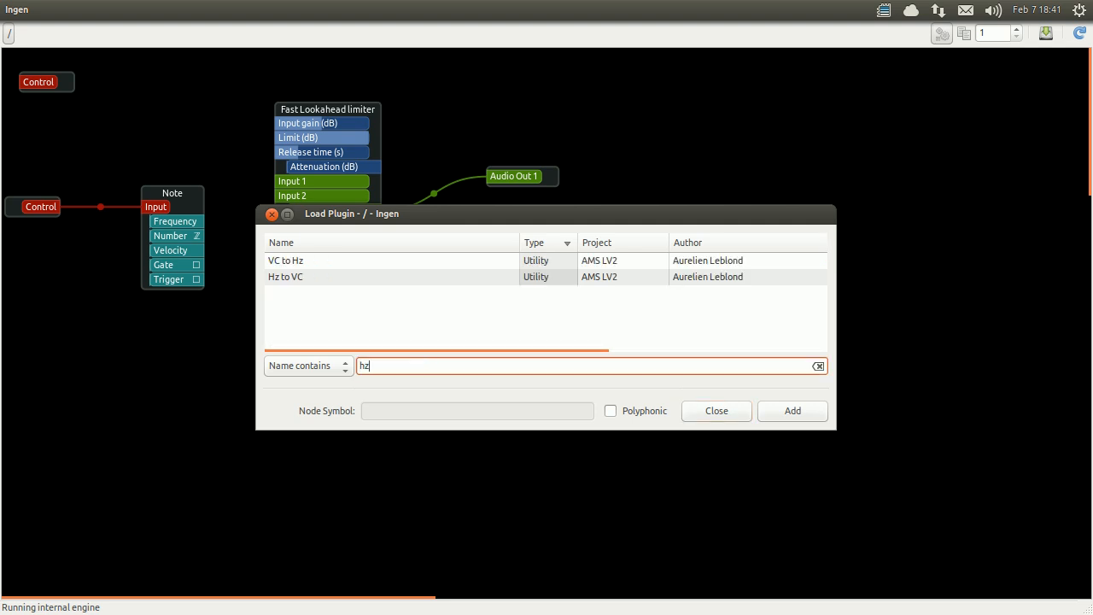
click(285, 276)
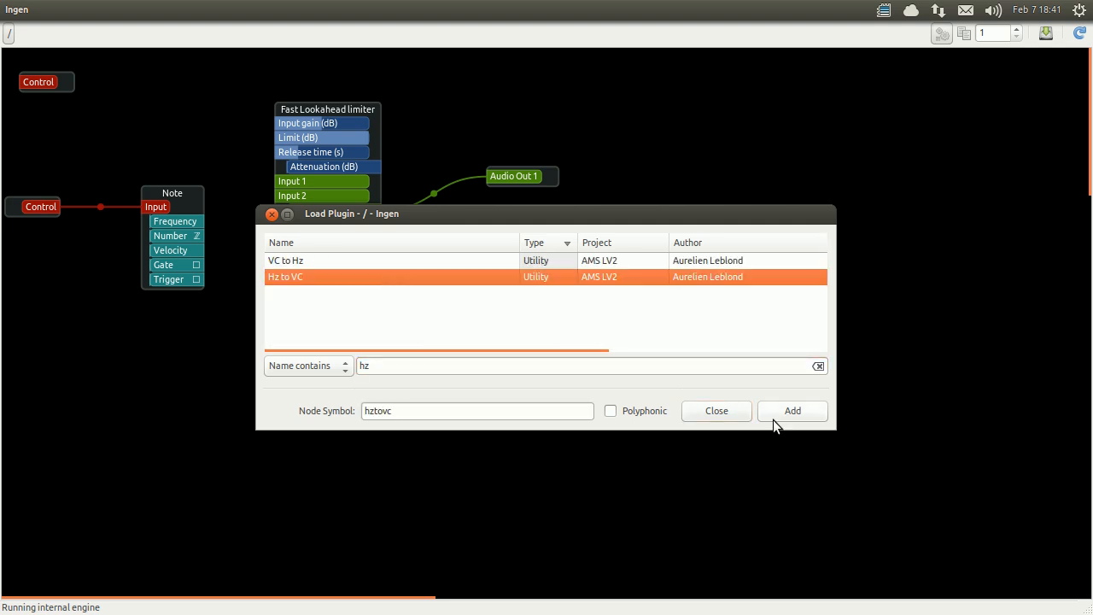
click(791, 411)
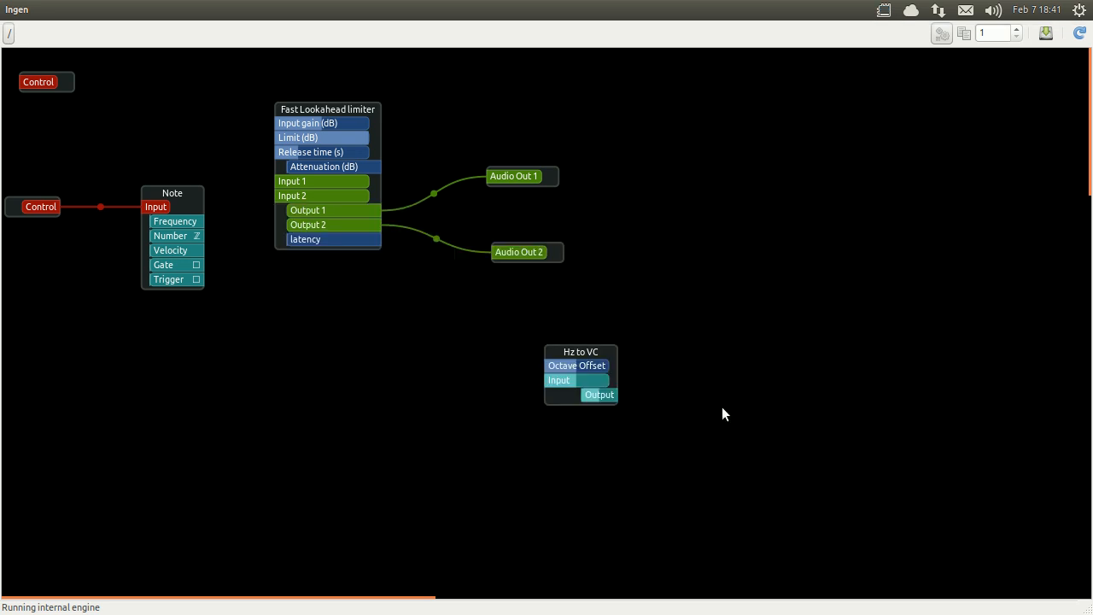
click(175, 221)
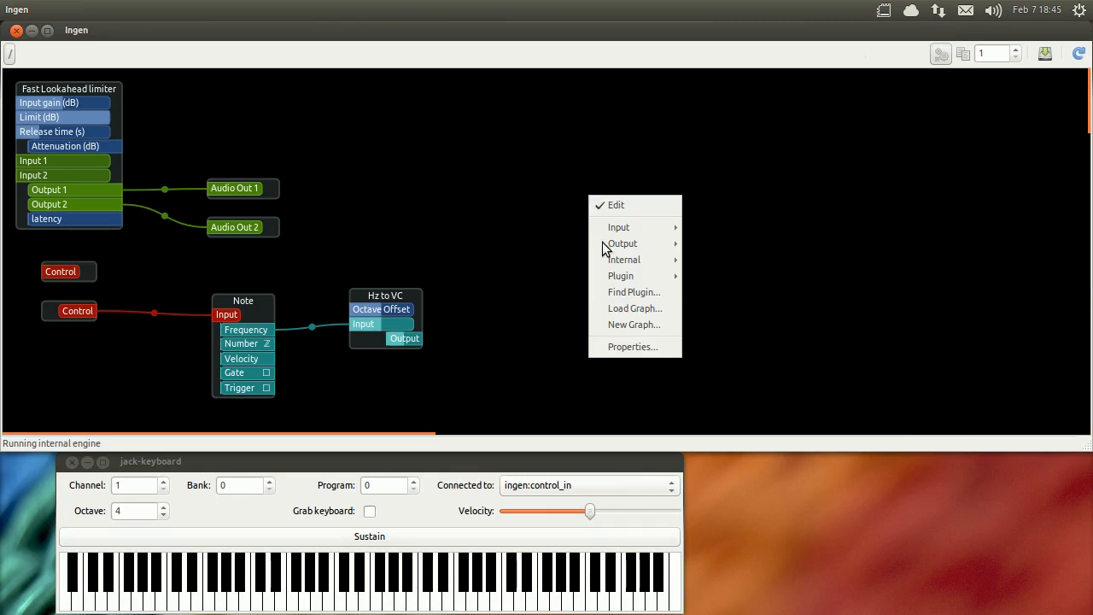
Add the AMS VCO3 oscillator found by searching 'vco3'
click(635, 291)
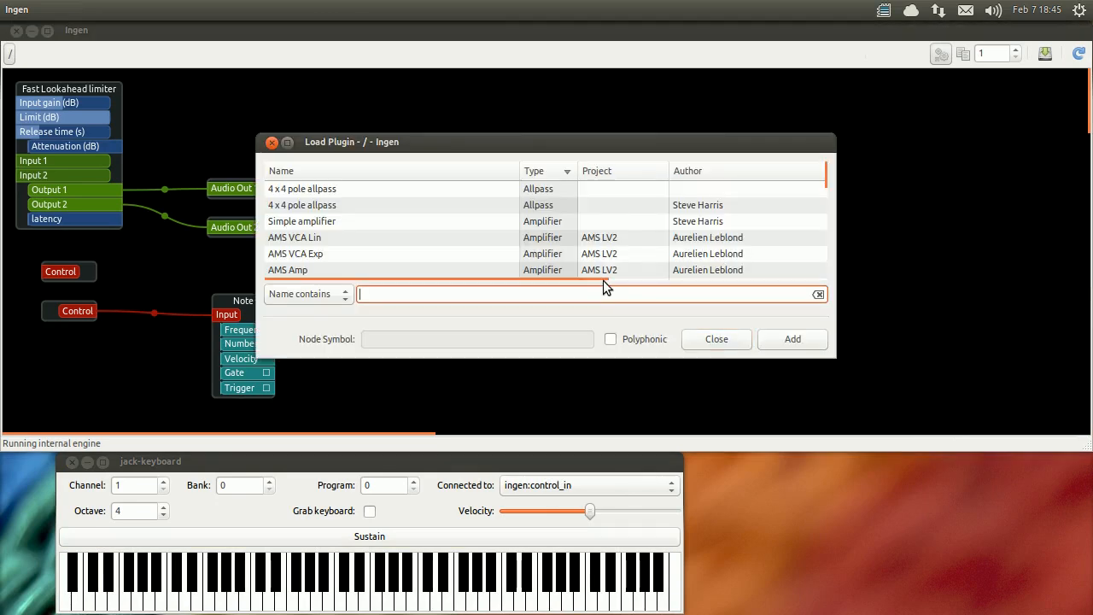
text(vco3)
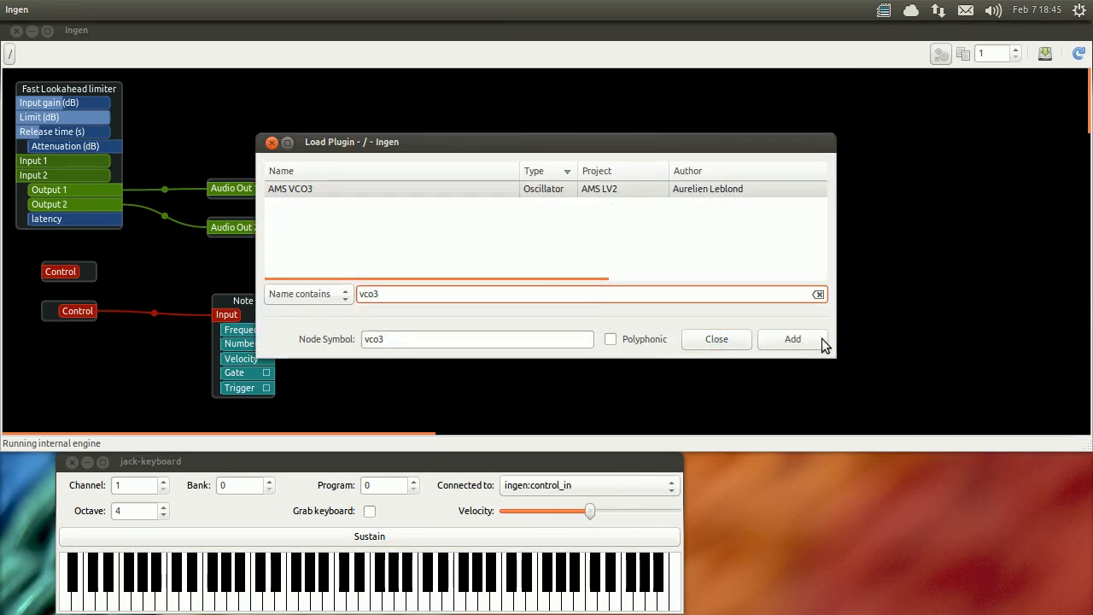
click(792, 339)
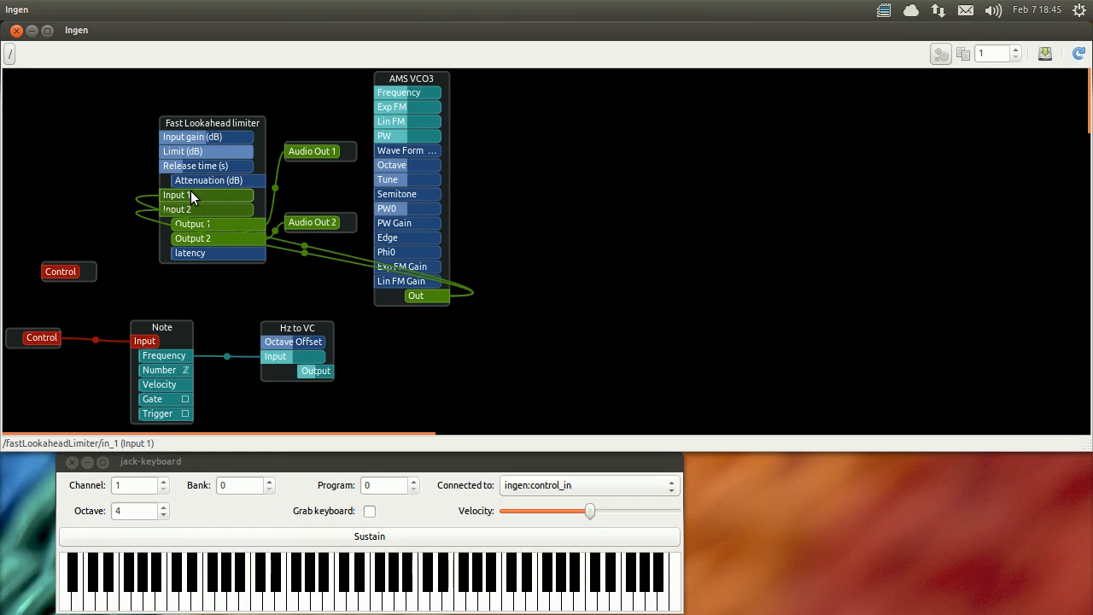
mouse_move(196, 180)
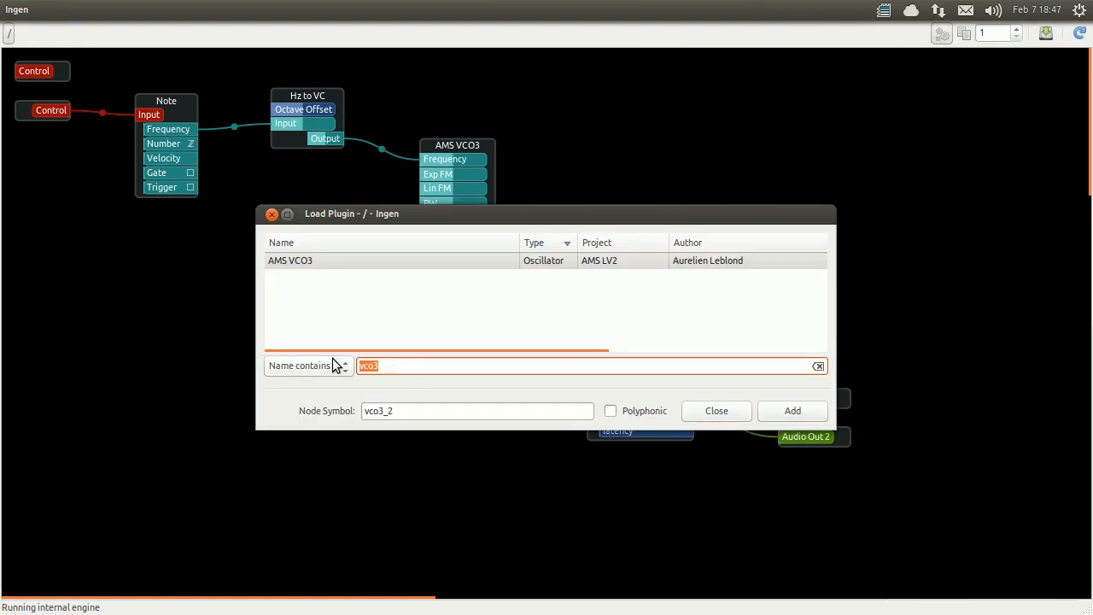
Search 'vca' and add the AMS VCA Lin amplifier to the graph
text(vca)
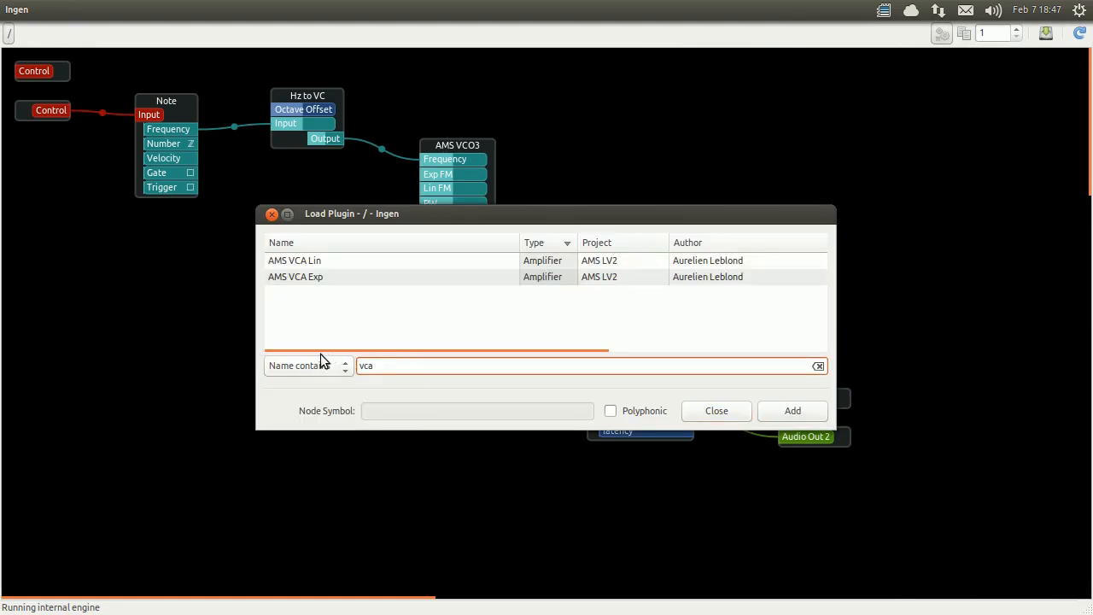
click(294, 261)
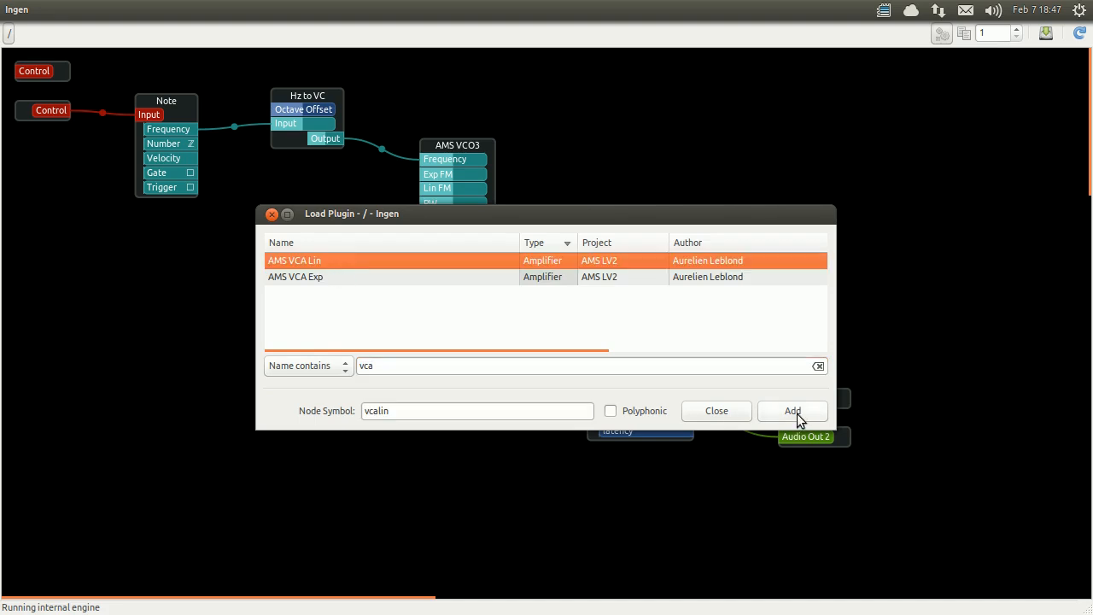
click(792, 411)
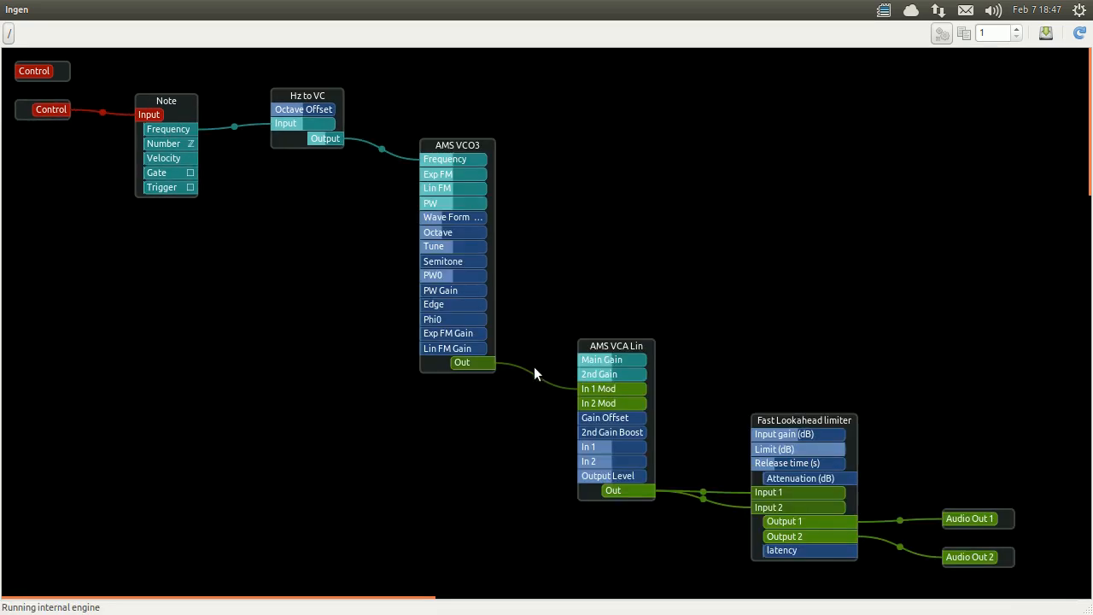
mouse_move(563, 331)
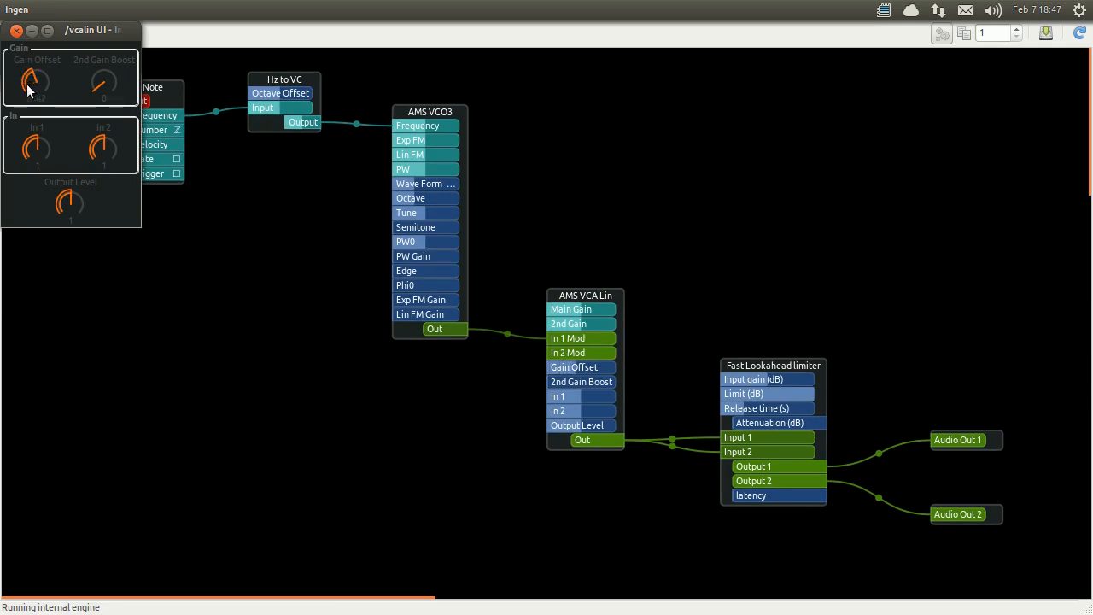
Search the plugin list for 'en' and pick the AMS Envelope
right_click(306, 303)
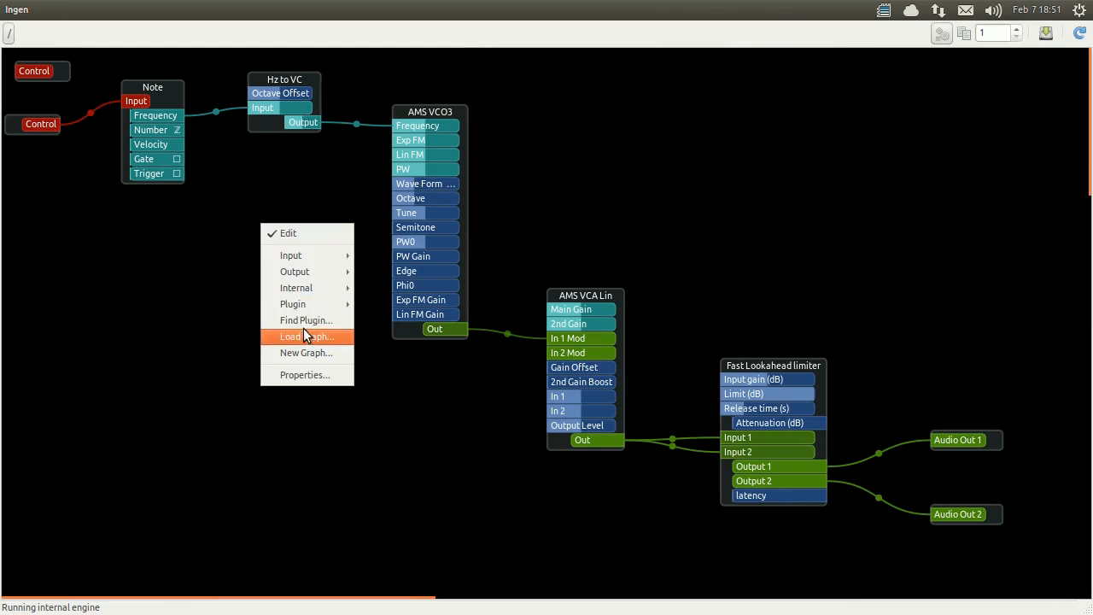
click(304, 336)
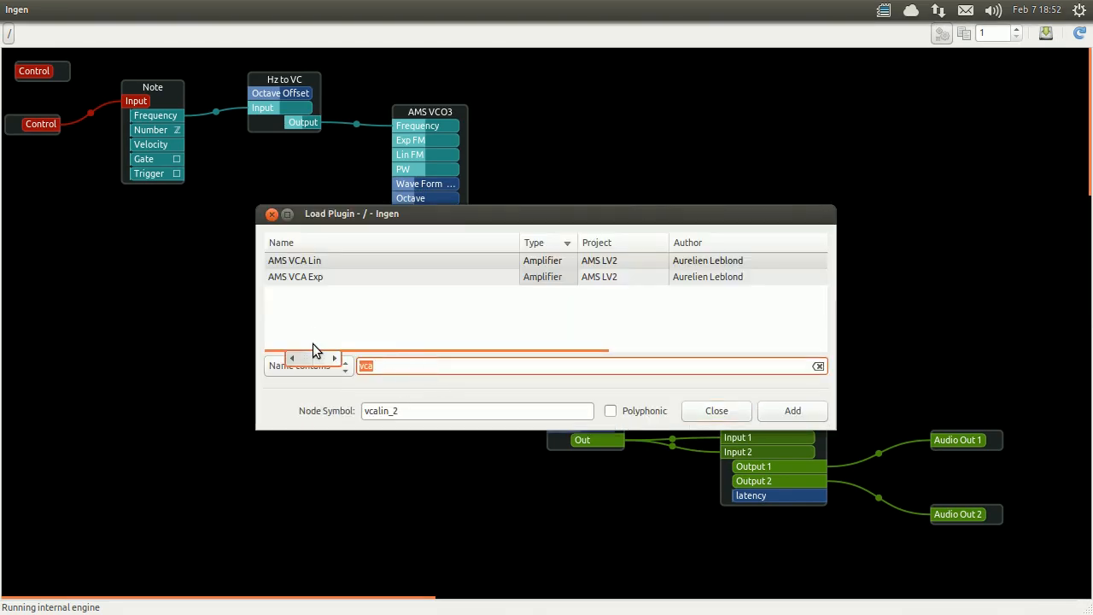
text(env)
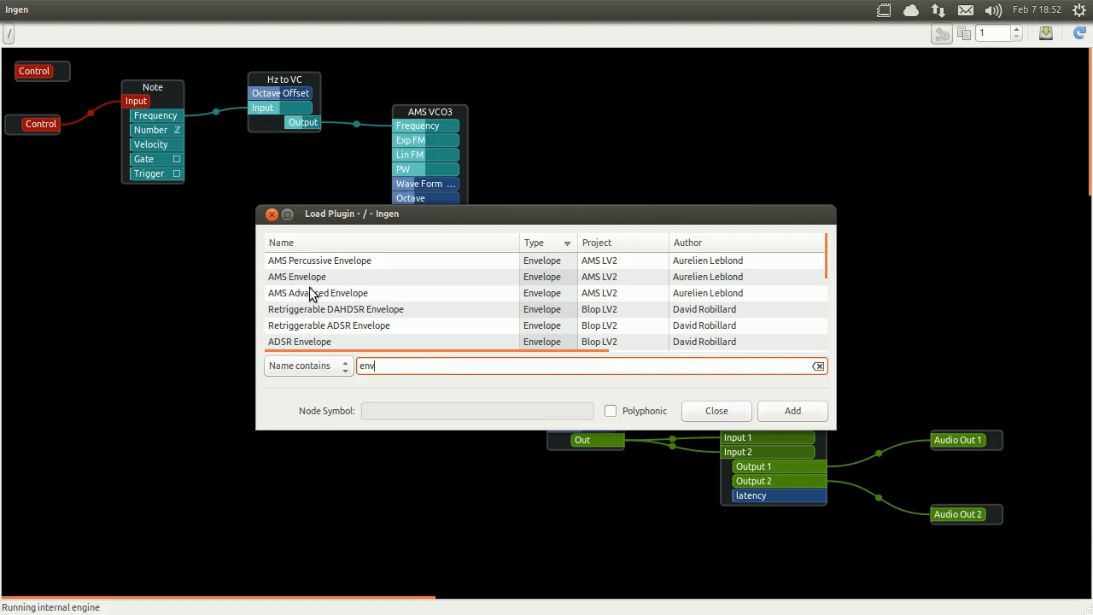
click(297, 277)
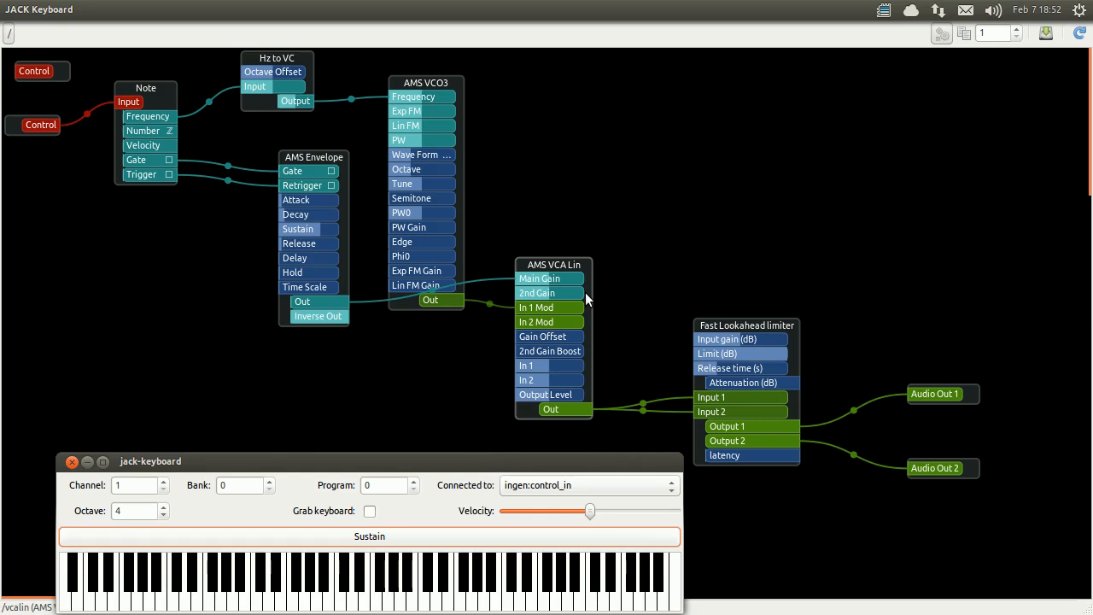
Search 'vcf' in the plugin finder and add the AMS VCF filter
right_click(143, 343)
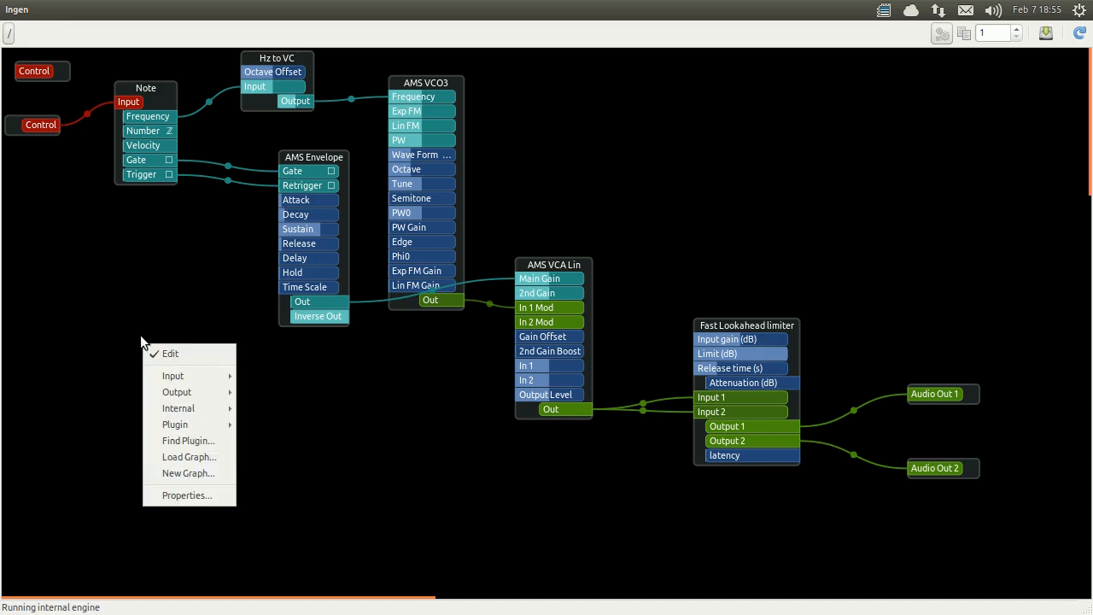
click(188, 441)
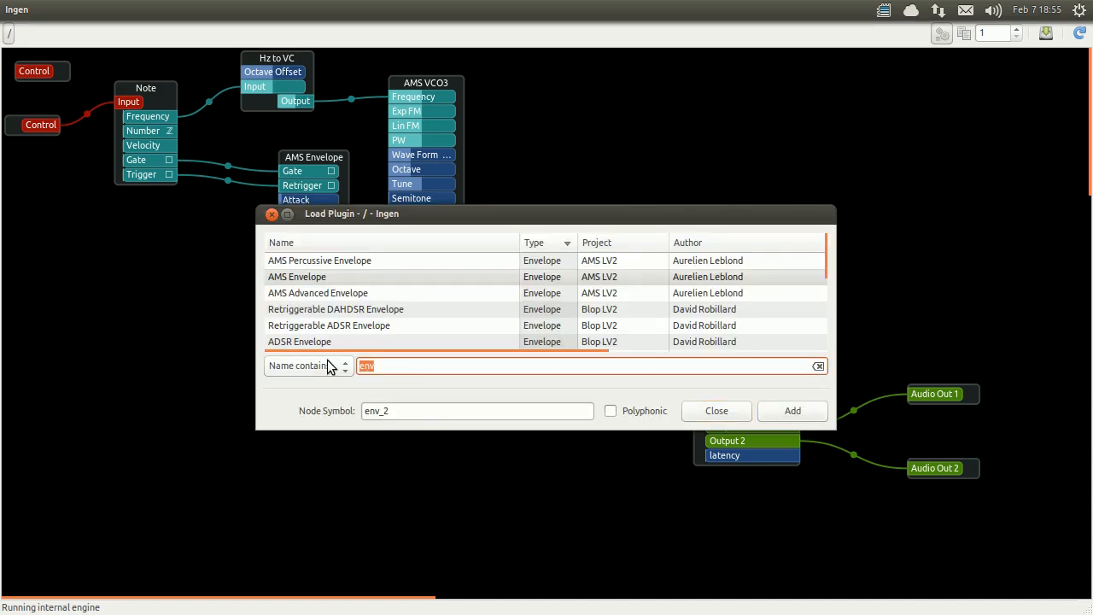
text(vcf)
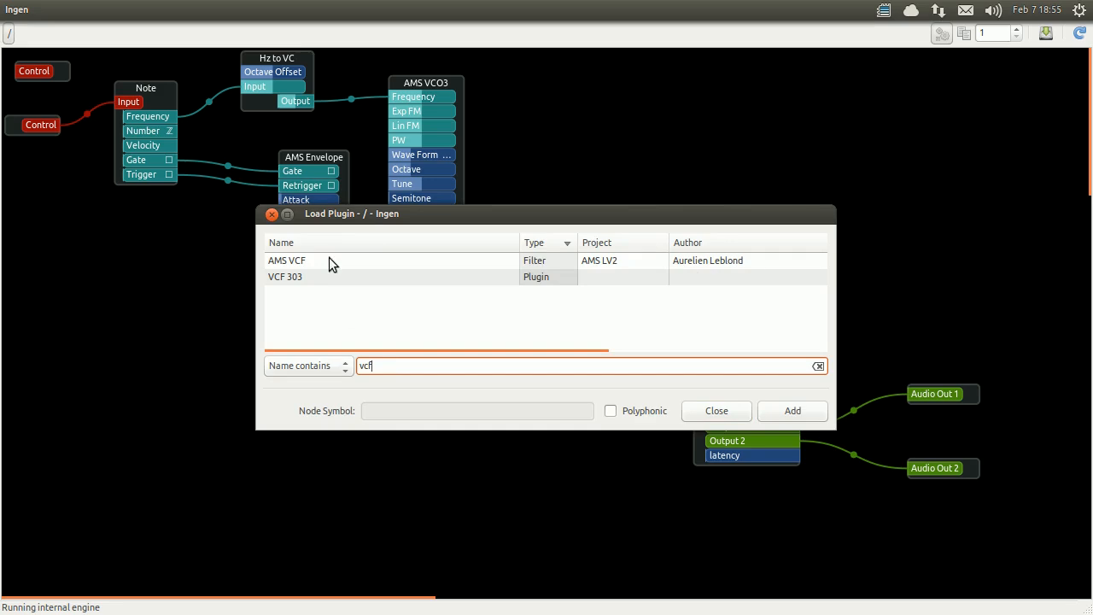
click(285, 276)
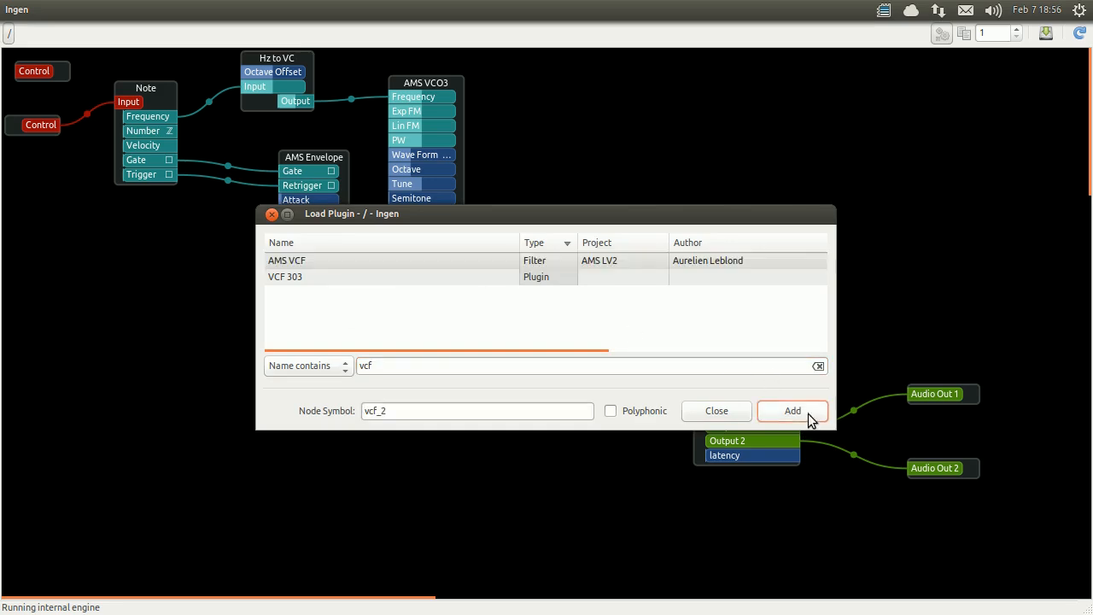
click(791, 411)
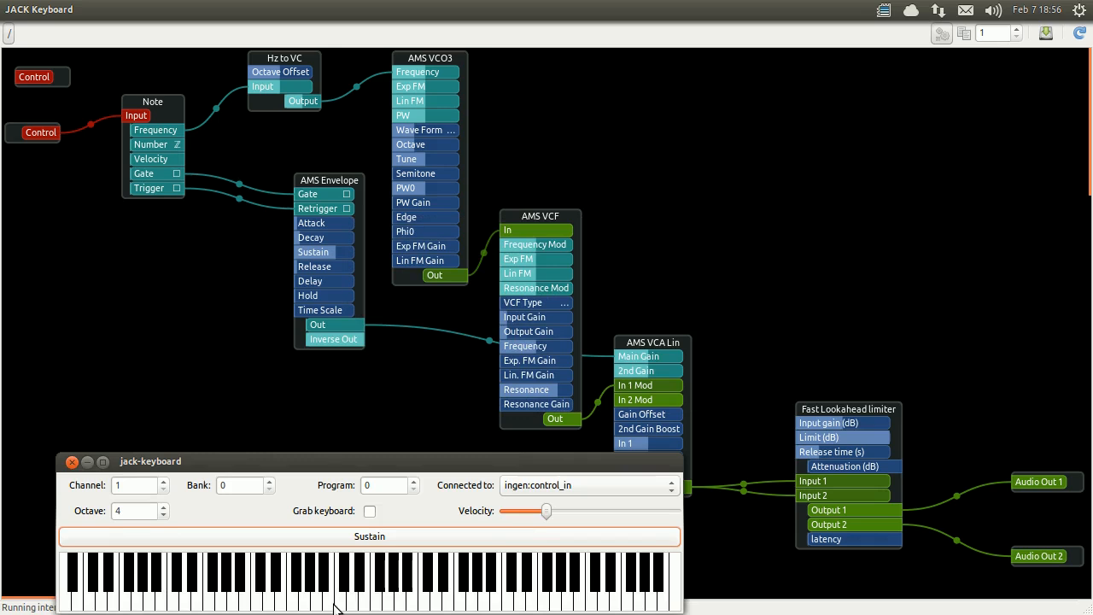
mouse_move(540, 237)
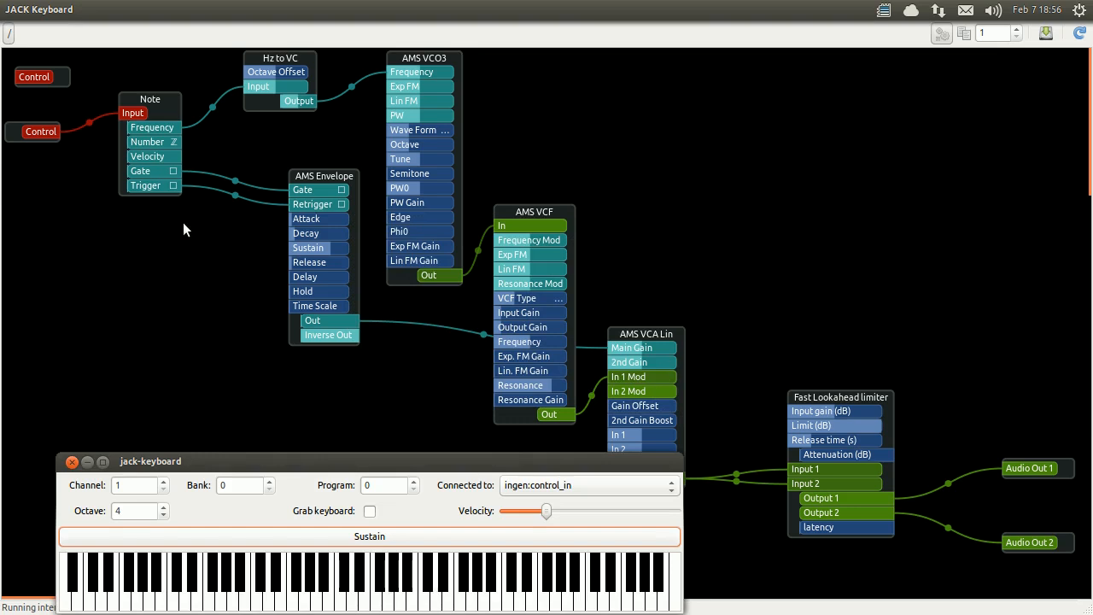
mouse_move(192, 233)
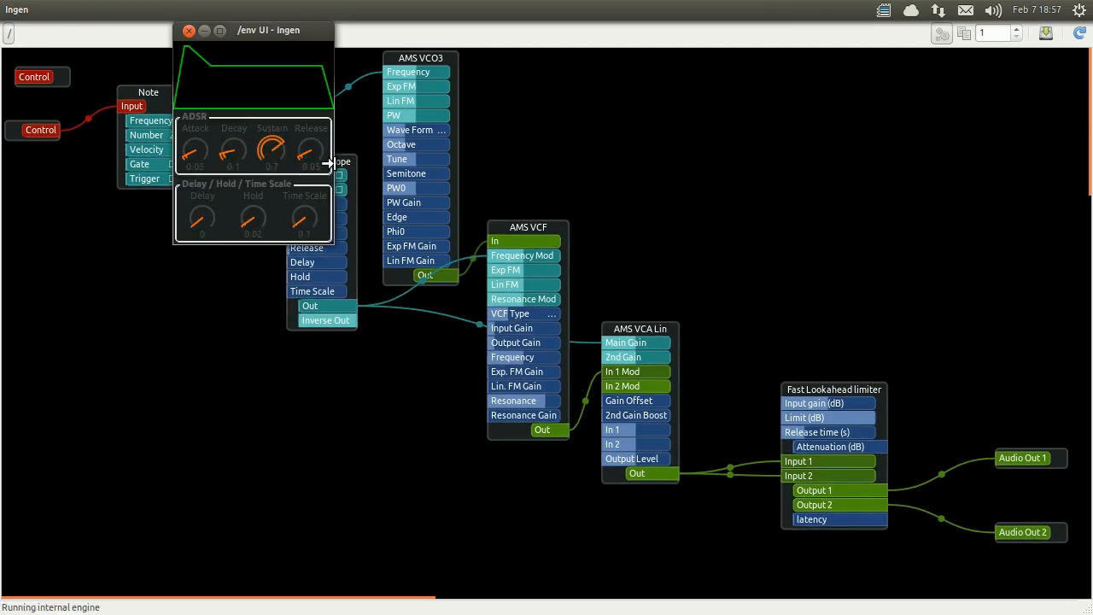
Turn the envelope's Time Scale to 2.55, Attack to 0.32 and Release to 0.35
drag(305, 218, 307, 196)
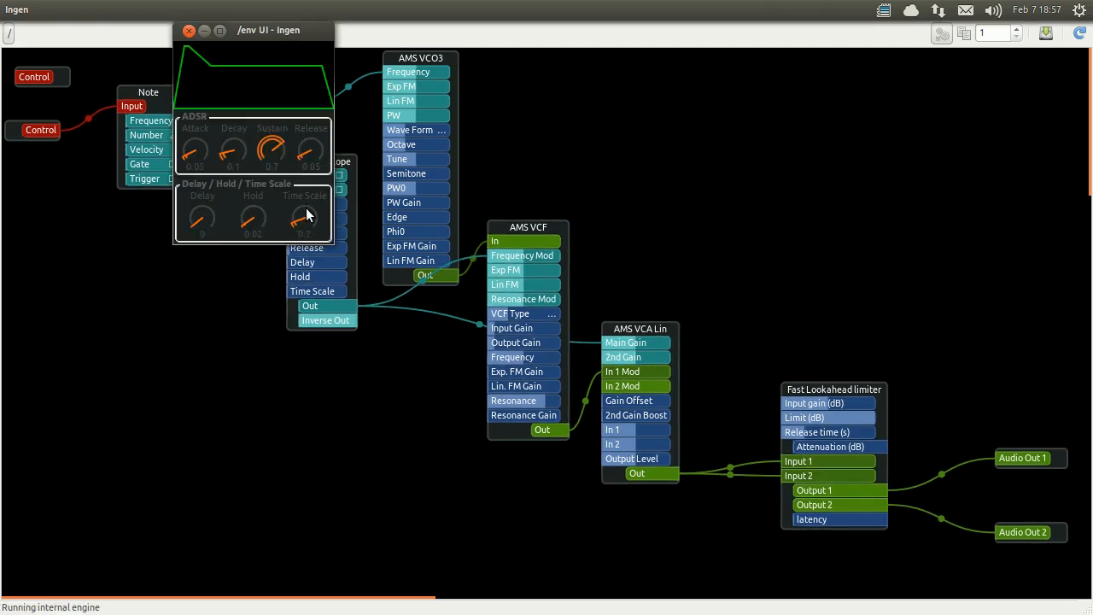
drag(304, 220, 305, 209)
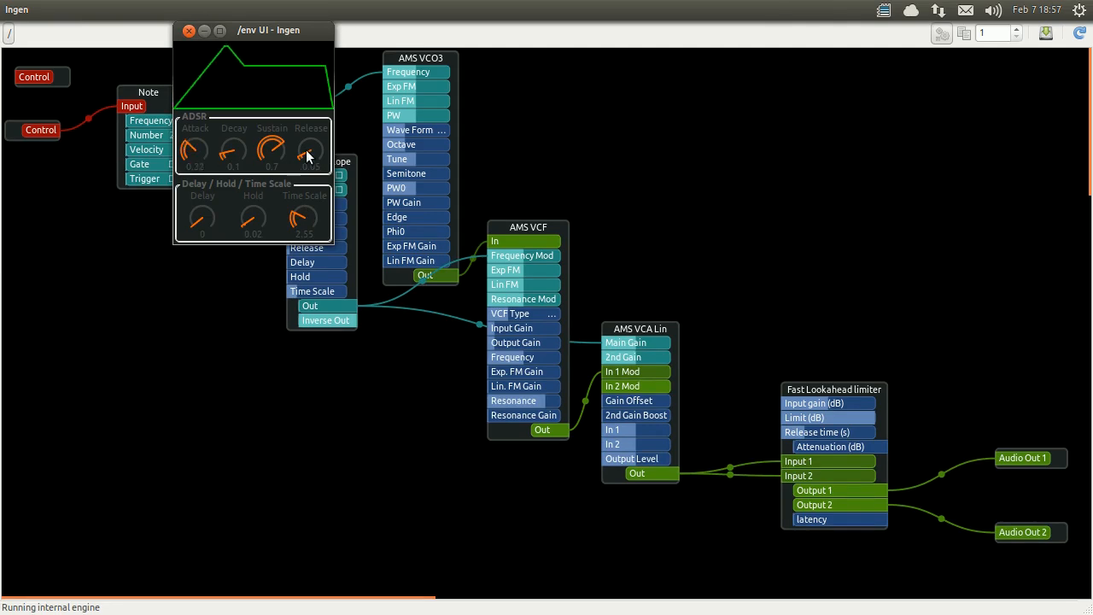
drag(309, 152, 309, 153)
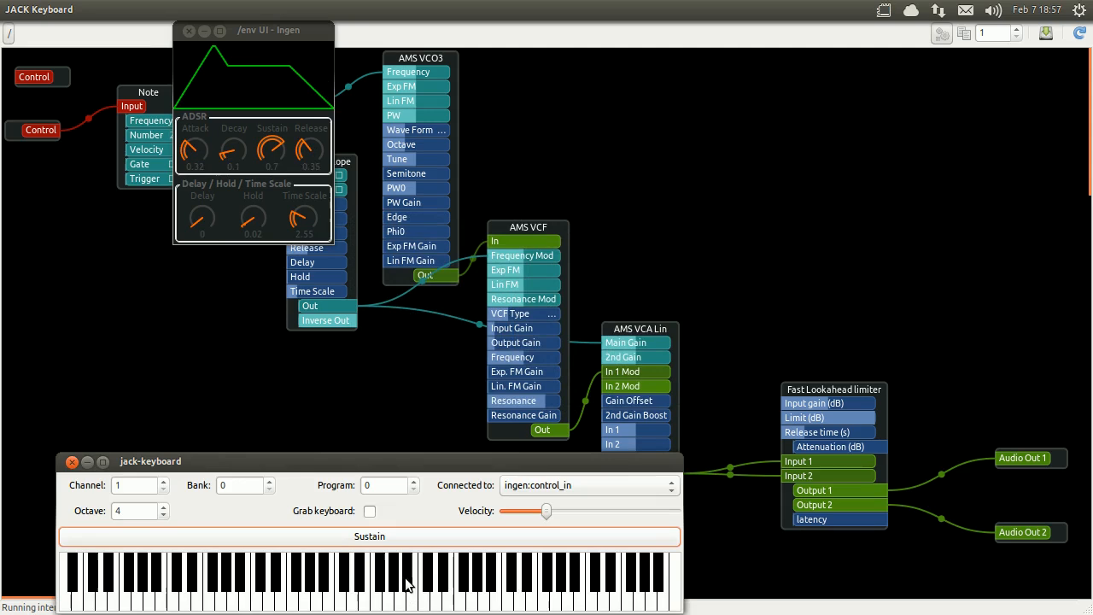
click(339, 585)
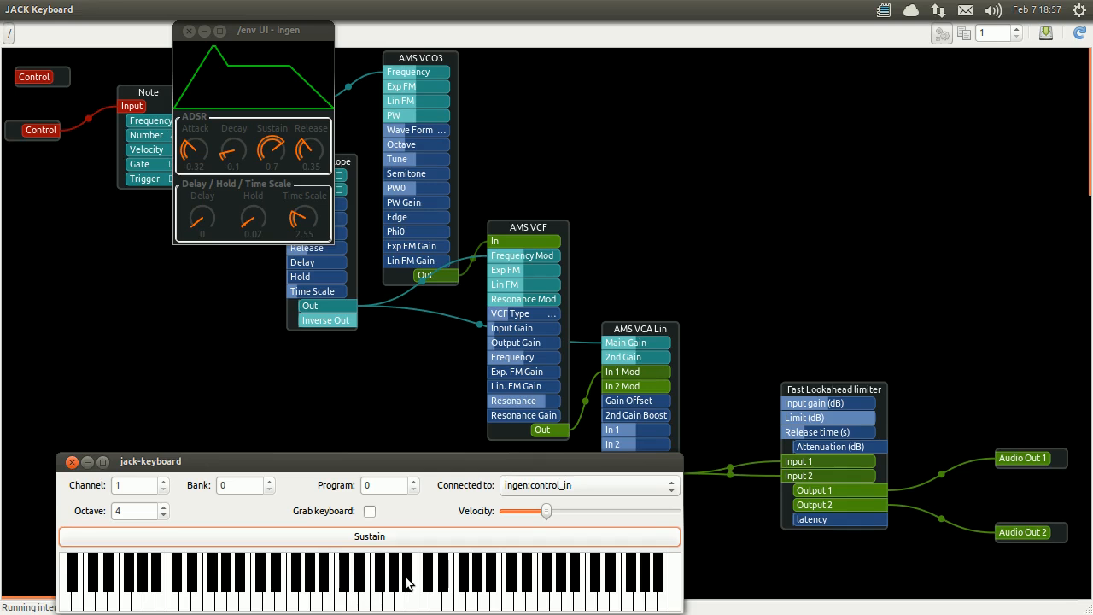
click(458, 585)
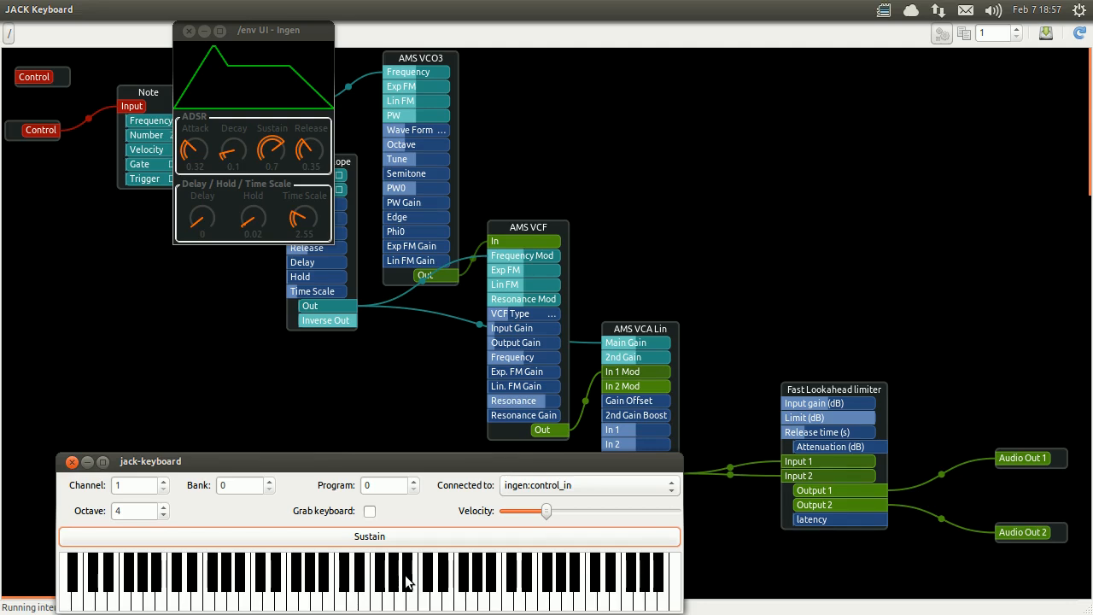
click(435, 585)
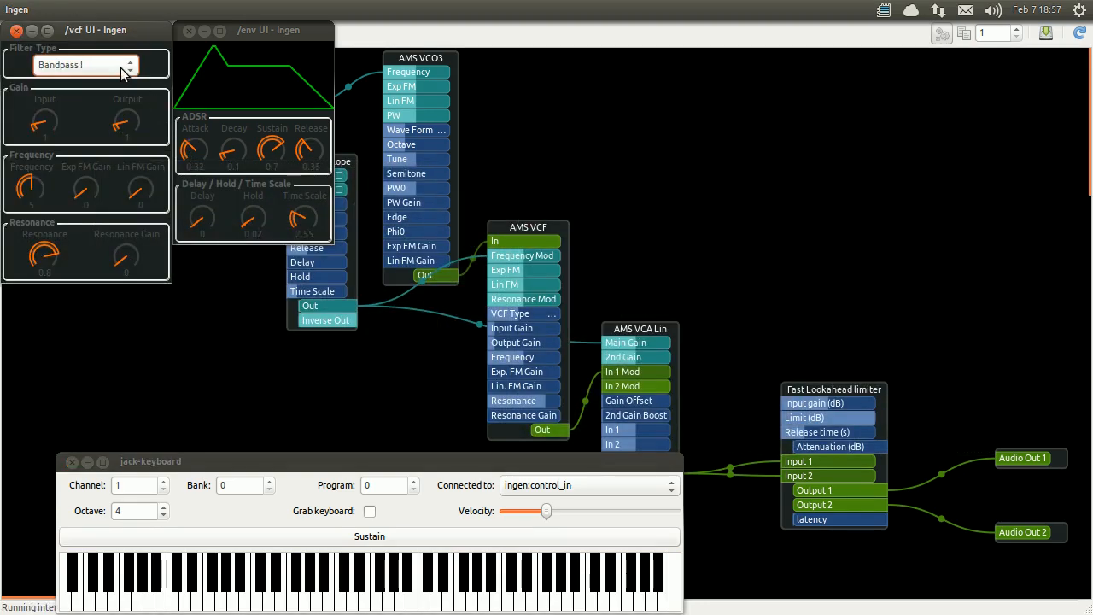
Step the AMS VCF filter type through Highpass to Lowpass, then focus jack-keyboard
click(85, 64)
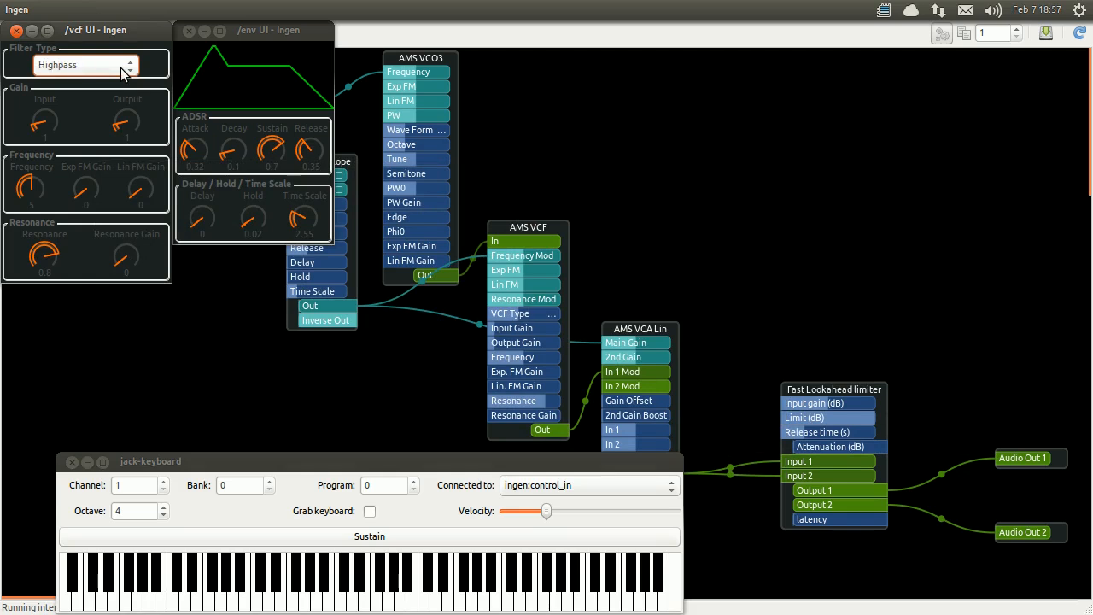
click(86, 65)
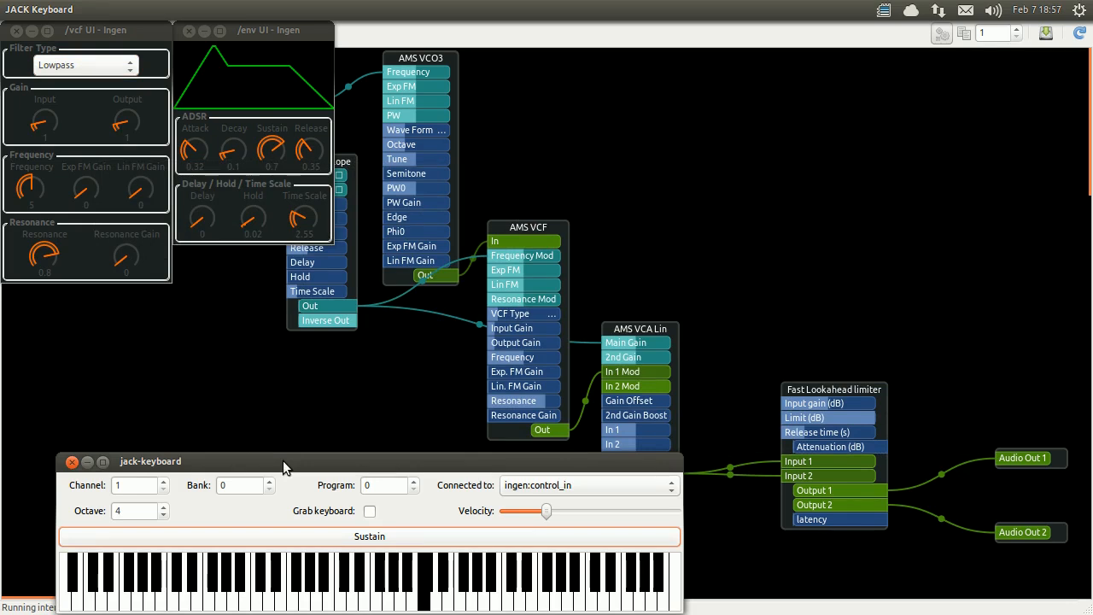
click(376, 580)
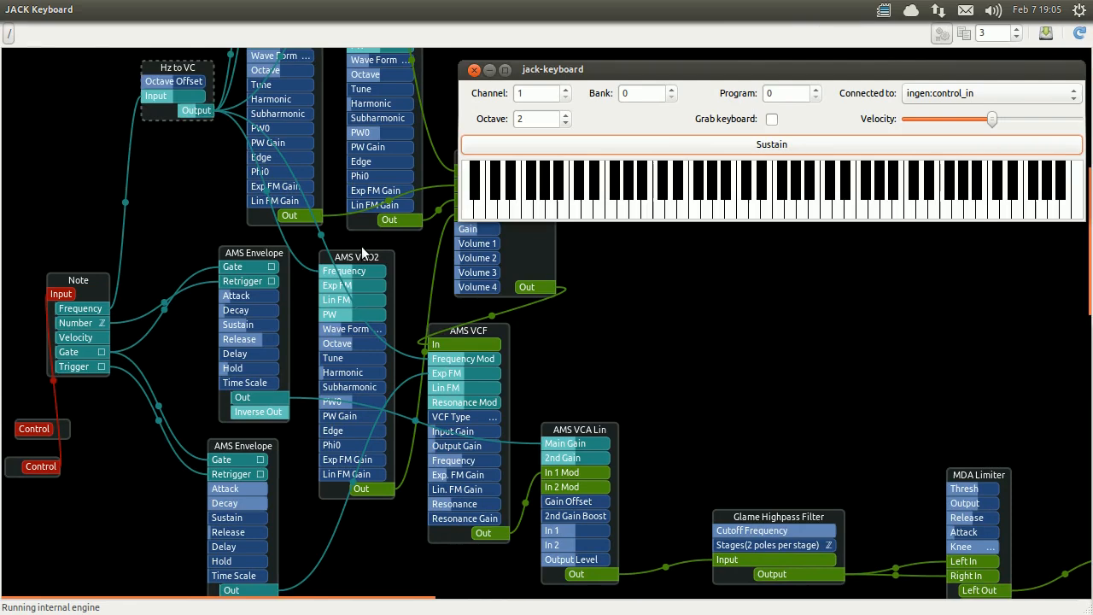
click(572, 201)
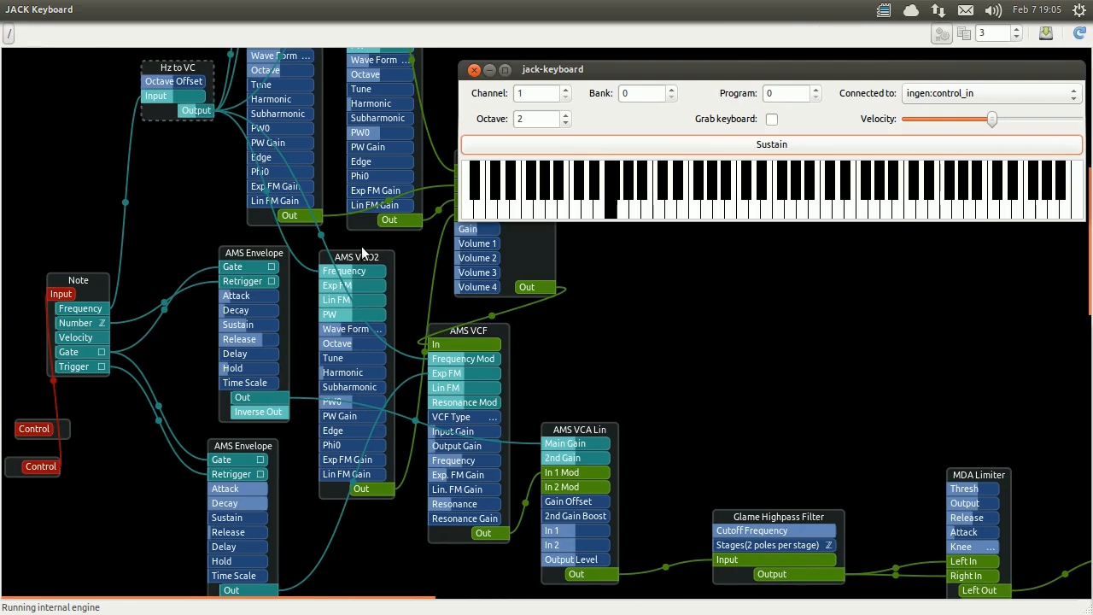
click(597, 205)
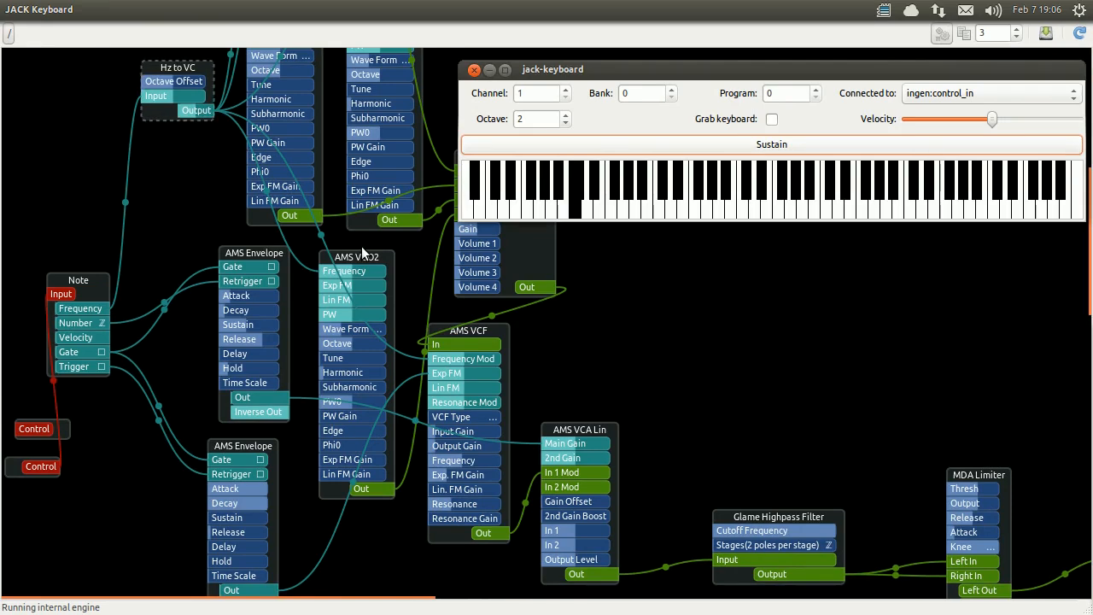
click(609, 197)
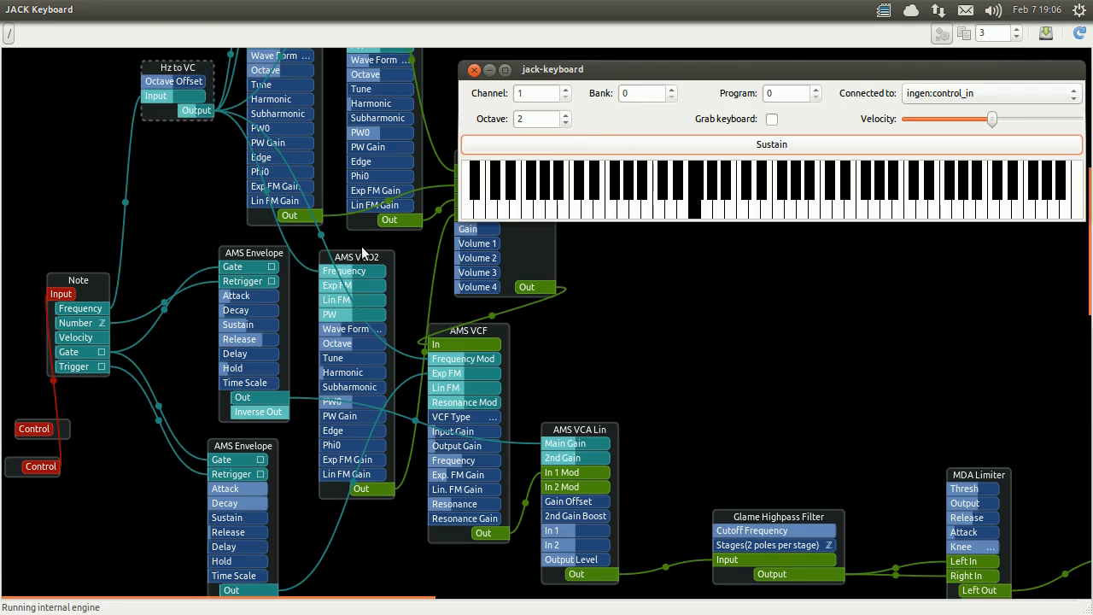
click(683, 205)
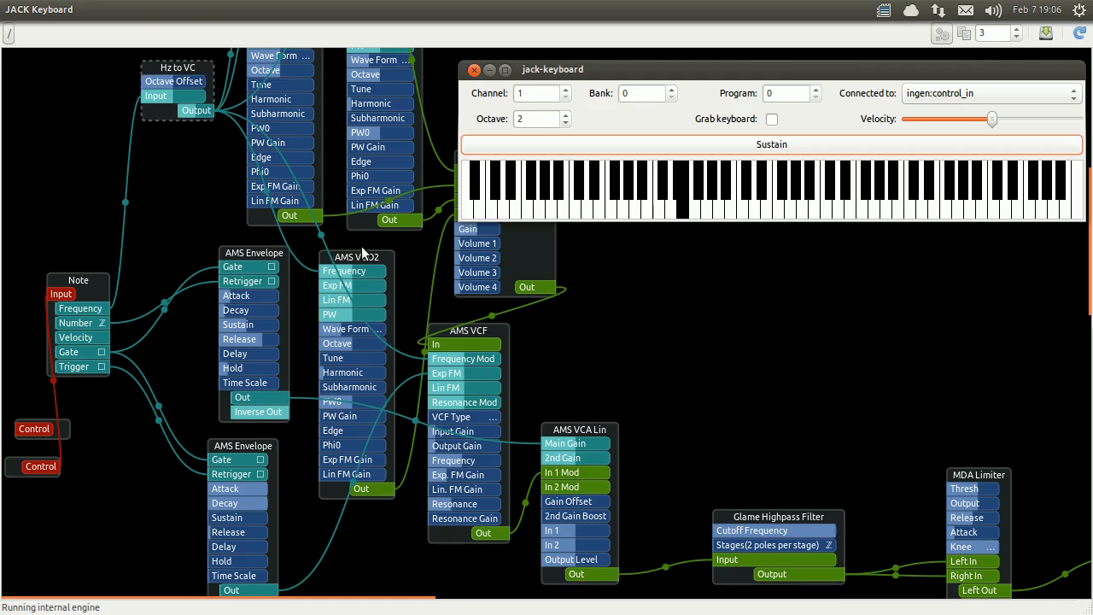